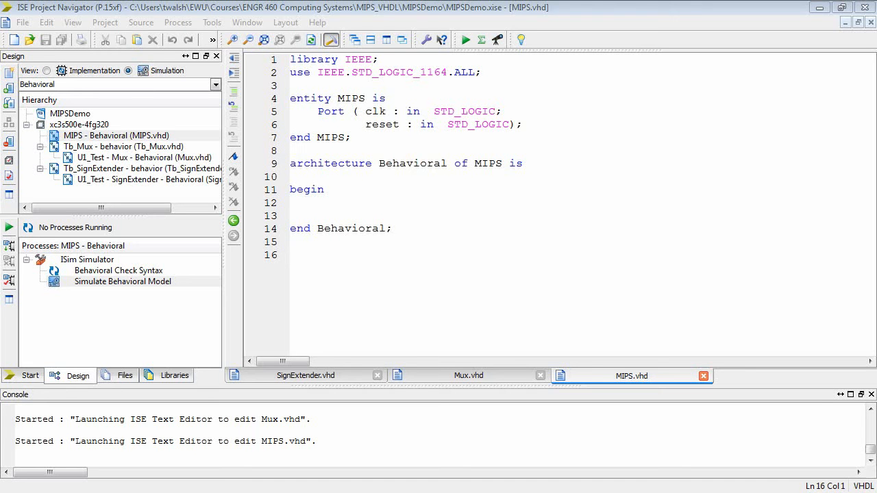
- Study the datapath-with-jumps slide, then return to the MIPS source in ISE
{"action": "left_click", "coordinate": [291, 255]}
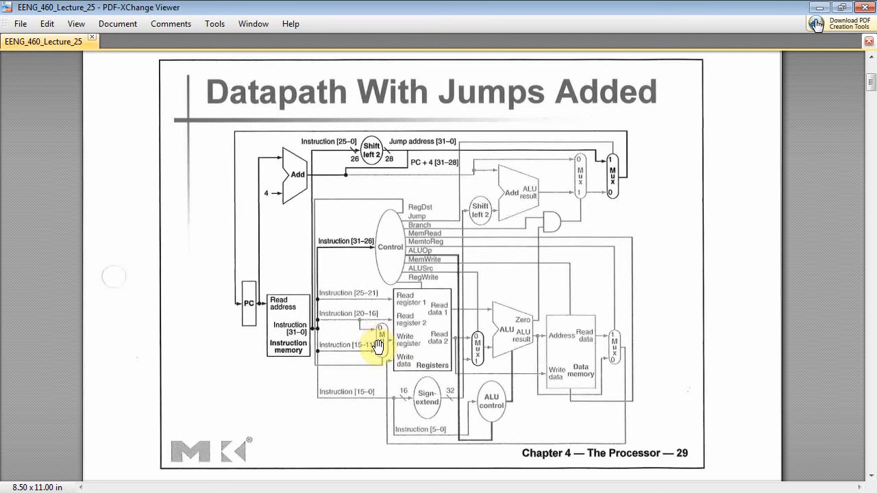
{"action": "mouse_move", "coordinate": [510, 219]}
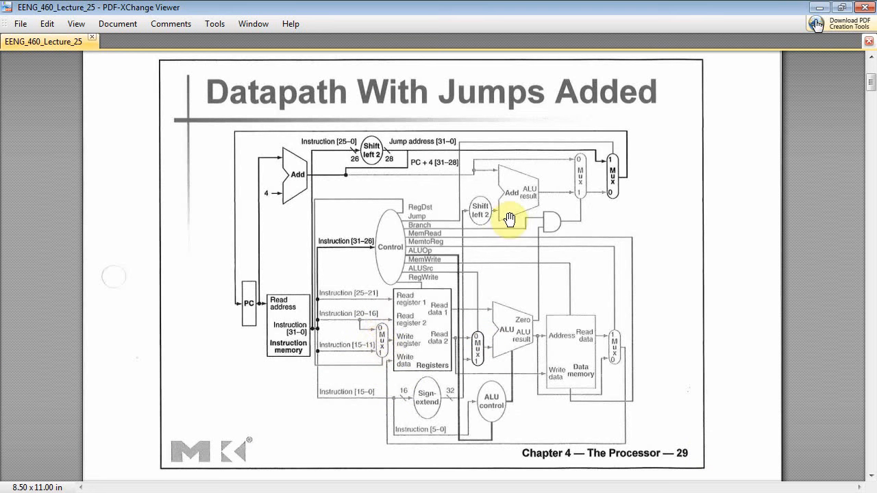
{"action": "mouse_move", "coordinate": [614, 354]}
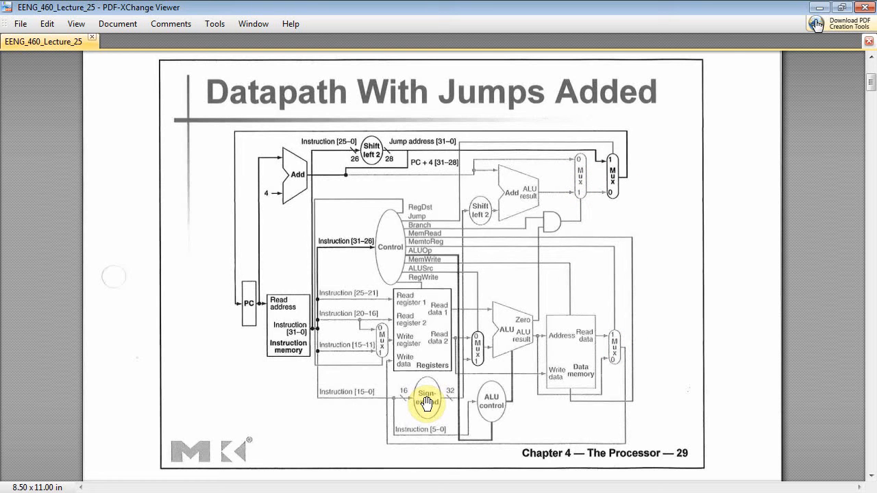
{"action": "mouse_move", "coordinate": [463, 370]}
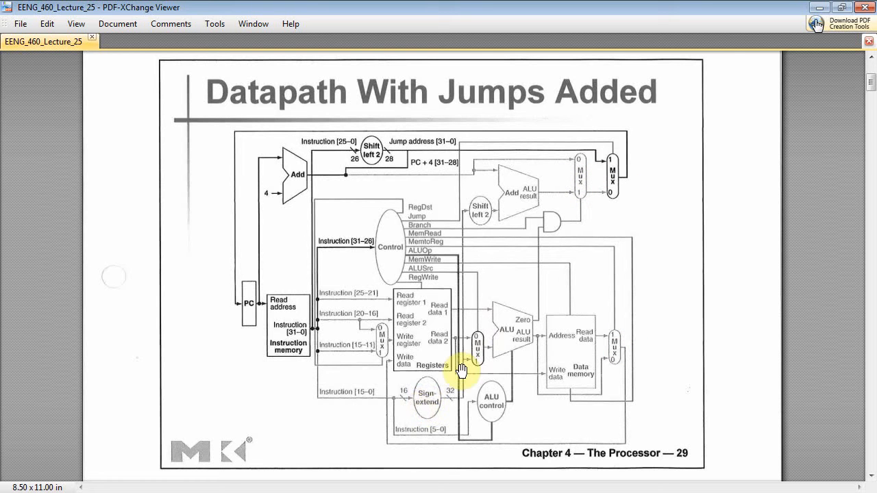
{"action": "mouse_move", "coordinate": [480, 345]}
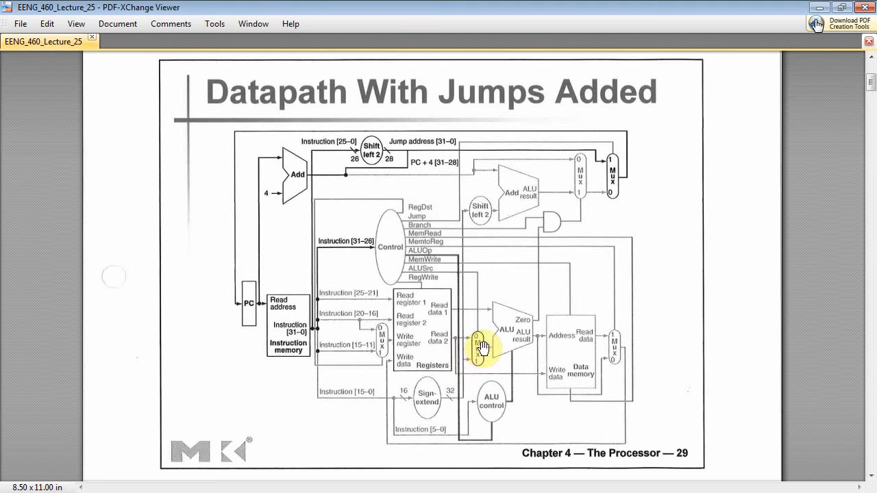
{"action": "mouse_move", "coordinate": [437, 344]}
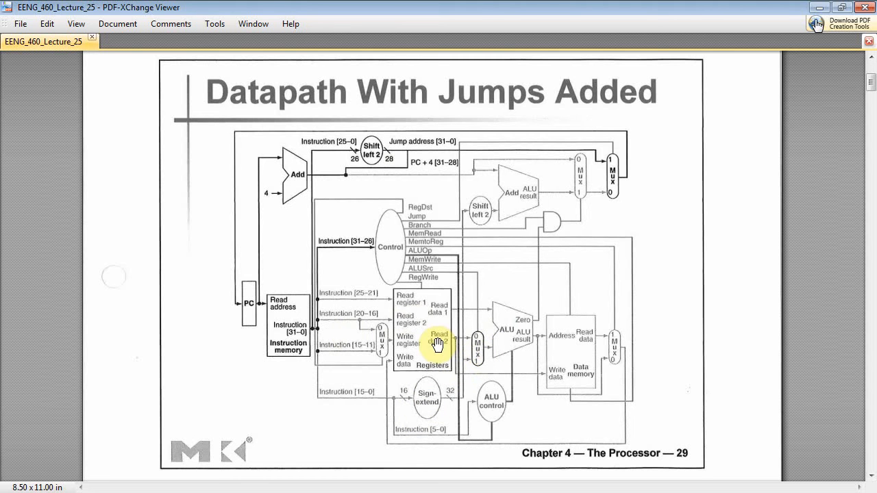
{"action": "mouse_move", "coordinate": [605, 263]}
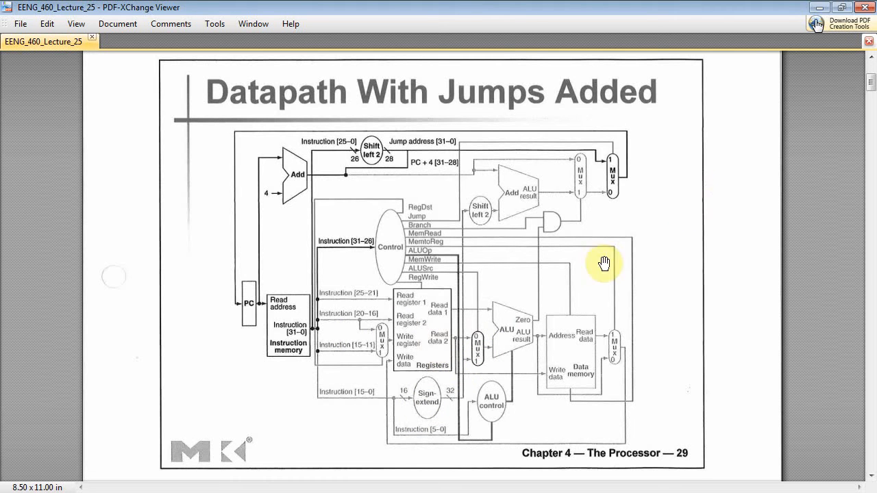
{"action": "mouse_move", "coordinate": [469, 362]}
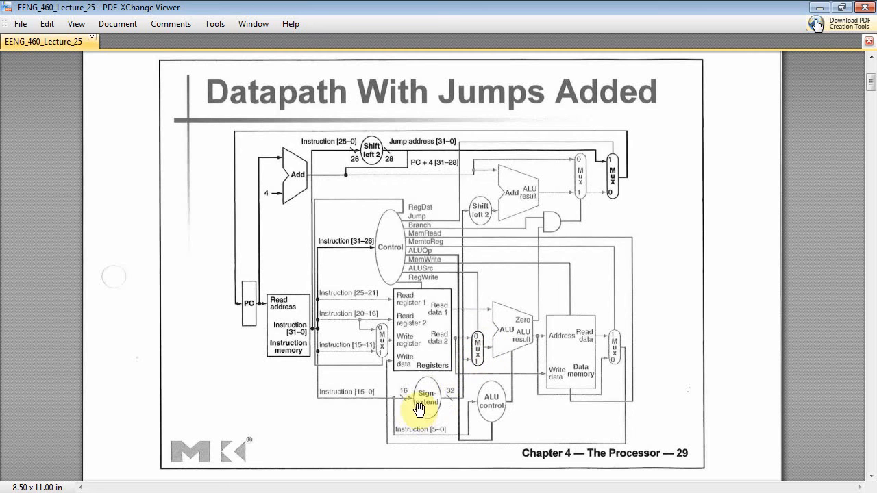
{"action": "mouse_move", "coordinate": [477, 359]}
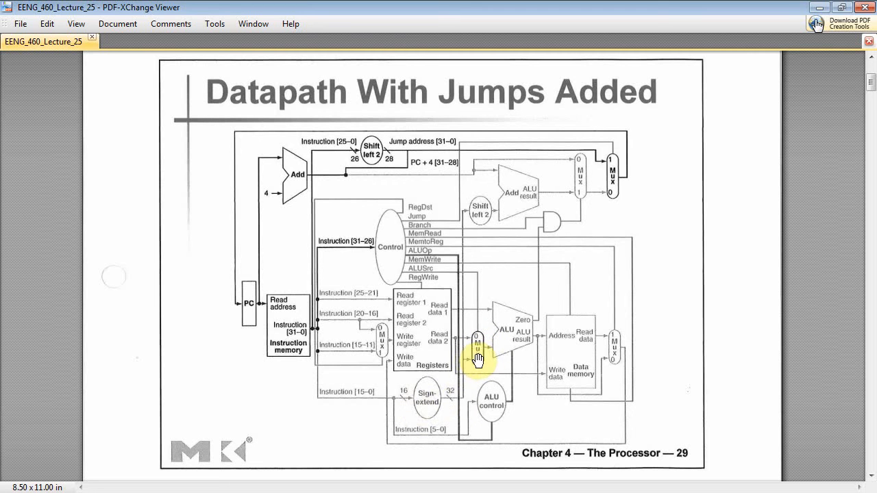
{"action": "mouse_move", "coordinate": [820, 27]}
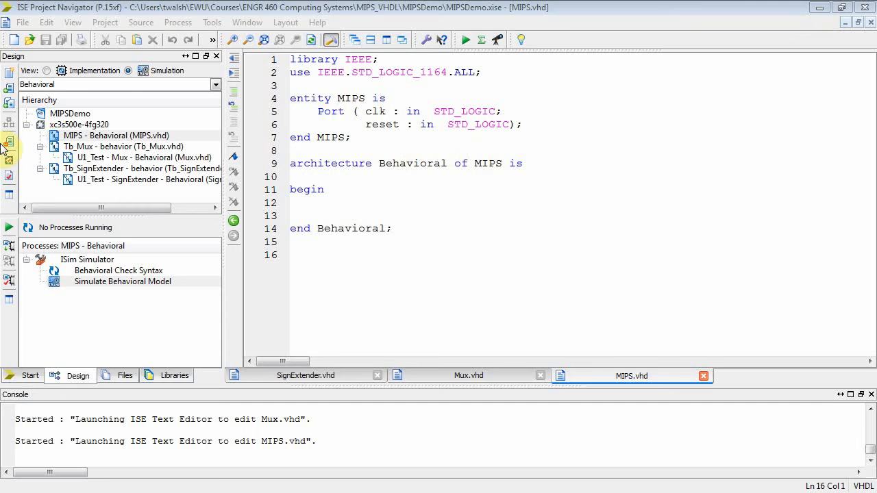
- Review Mux, Tb_Mux, SignExtender and Tb_SignExtender, then add a blank line after begin in MIPS.vhd
{"action": "left_click", "coordinate": [148, 178]}
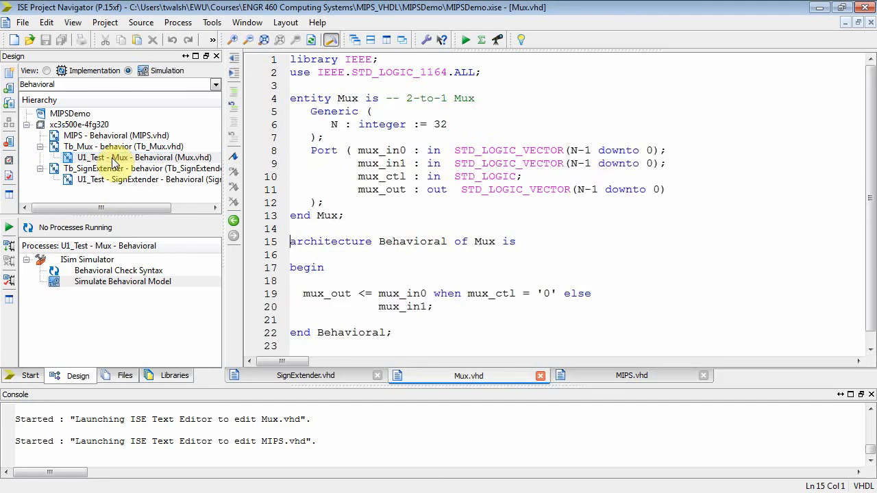
{"action": "left_click", "coordinate": [112, 145]}
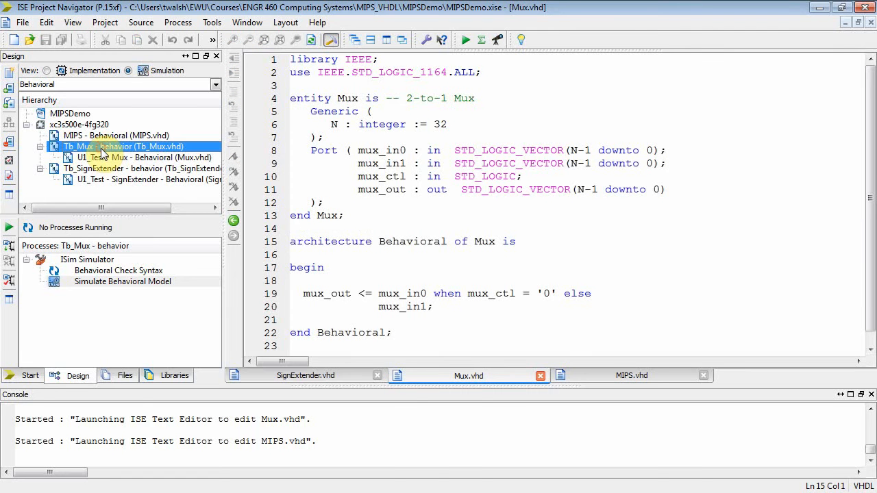
{"action": "left_click", "coordinate": [124, 180]}
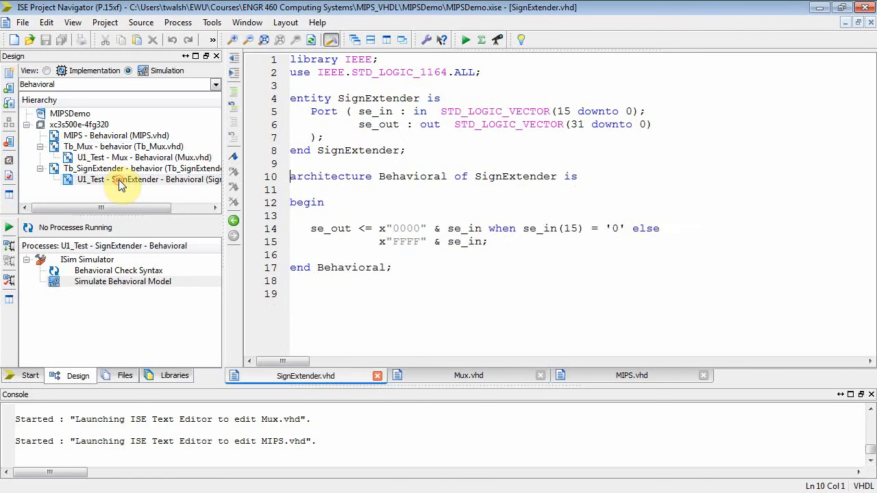
{"action": "left_click", "coordinate": [124, 168]}
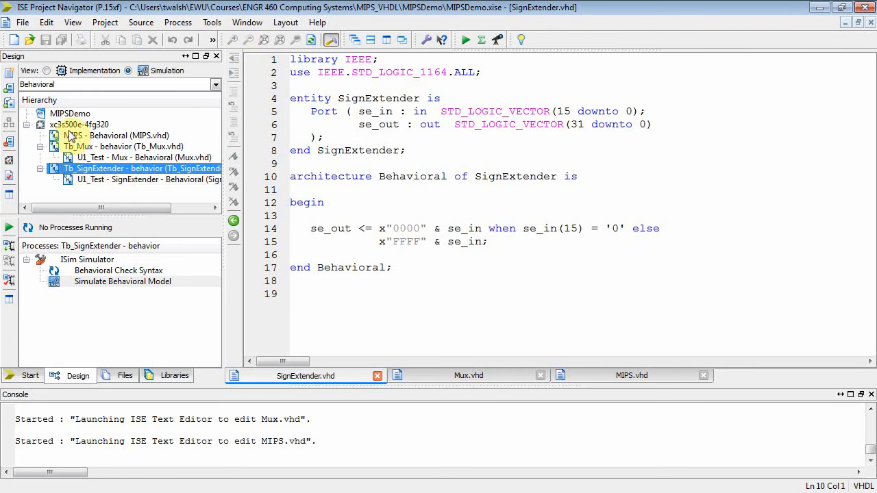
{"action": "left_click", "coordinate": [107, 136]}
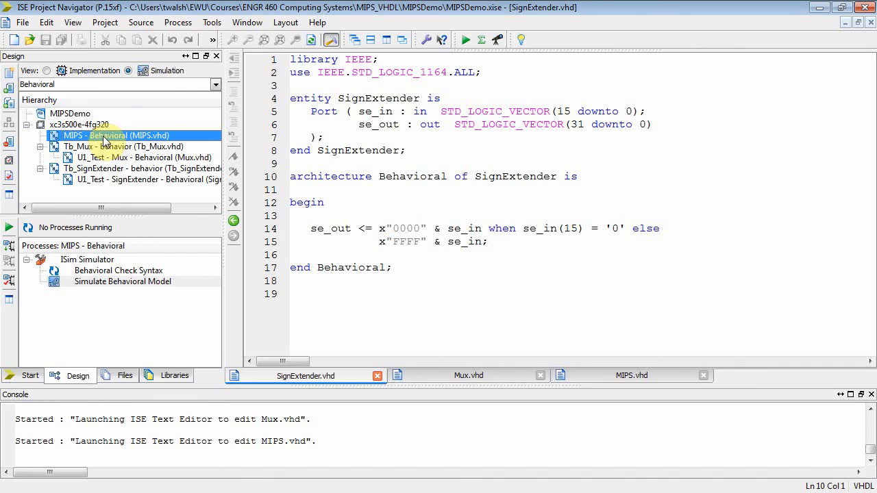
{"action": "left_click", "coordinate": [630, 376]}
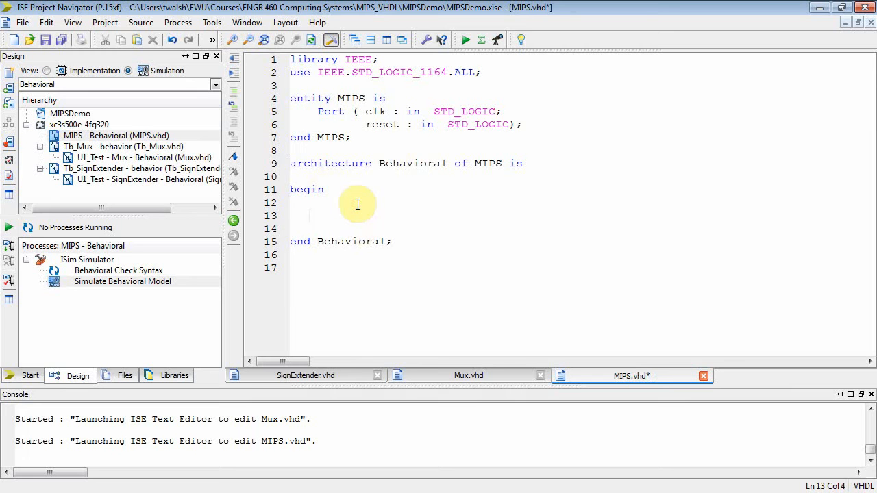
- Instantiate U1 as entity work.Mux(Behavioral) with an empty port map in MIPS
{"action": "type", "text": "U1: e"}
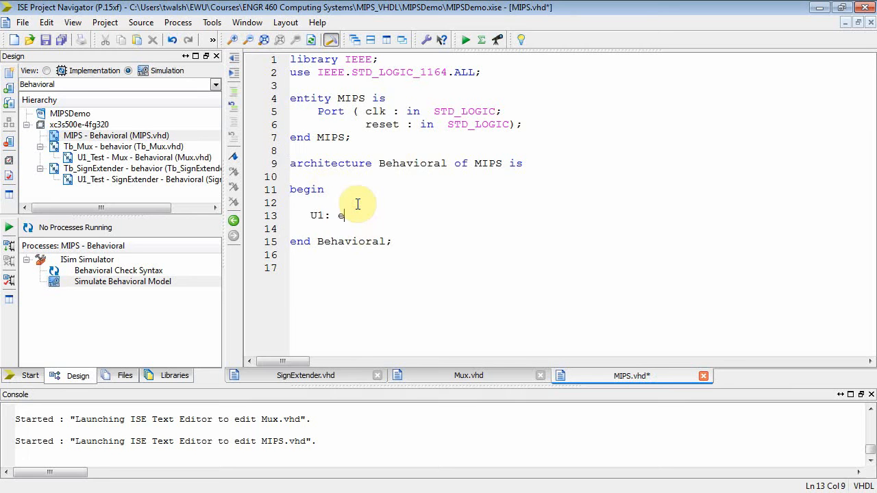
{"action": "type", "text": "ntity"}
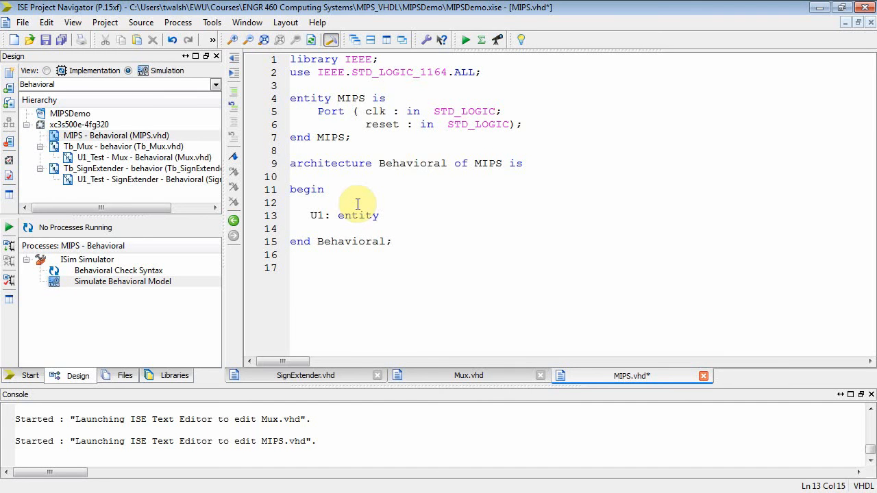
{"action": "type", "text": "work.M"}
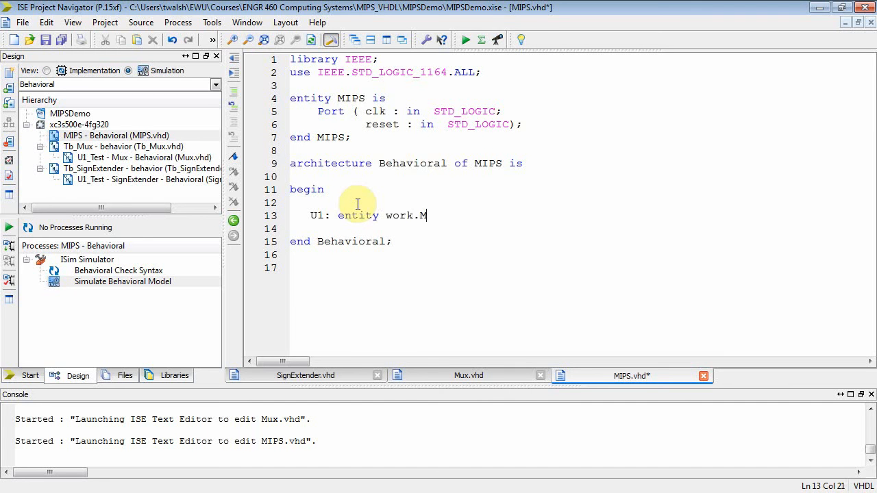
{"action": "type", "text": "ux("}
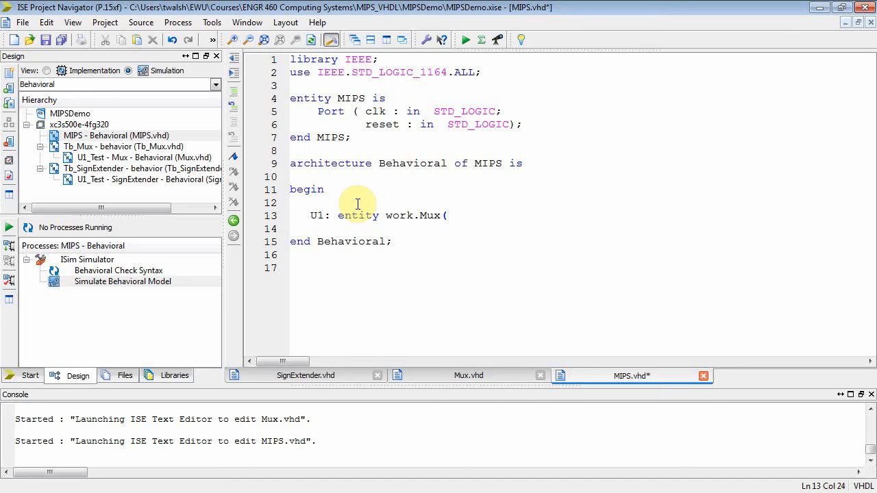
{"action": "type", "text": "Behavio"}
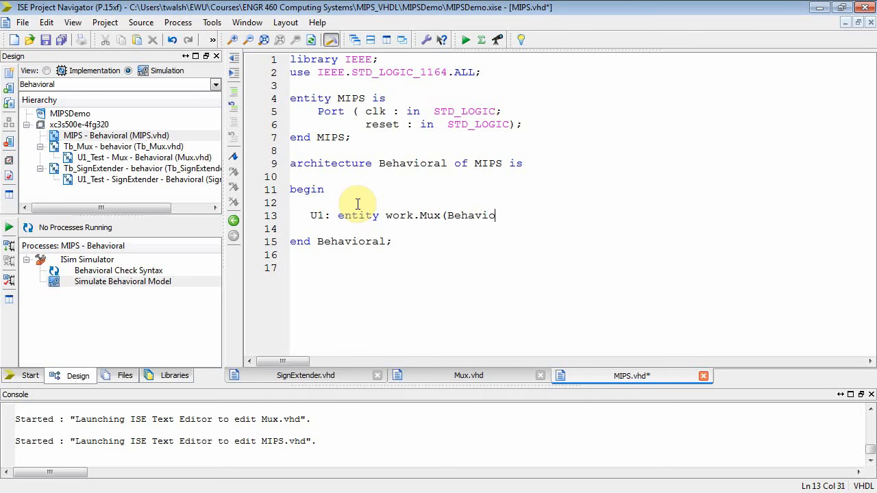
{"action": "type", "text": "ral)"}
{"action": "left_click", "coordinate": [576, 229]}
{"action": "type", "text": "port map("}
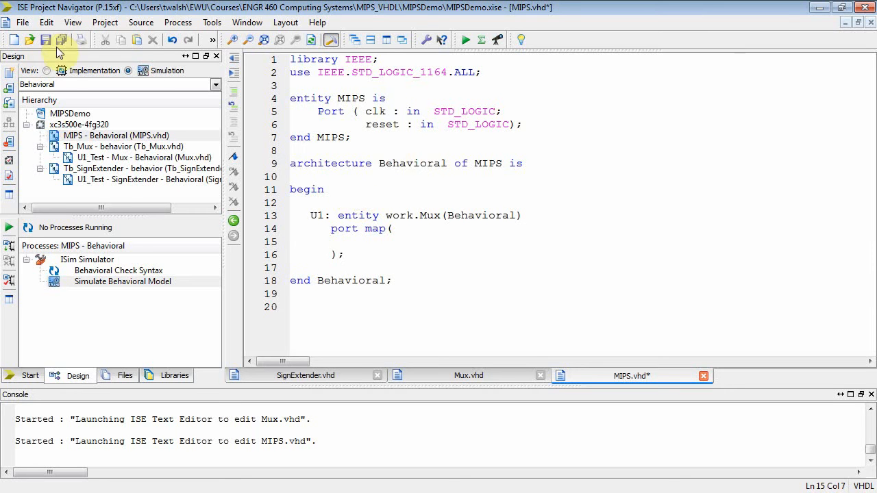
- Save MIPS.vhd and read the resulting syntax error in the Console
{"action": "left_click", "coordinate": [45, 39]}
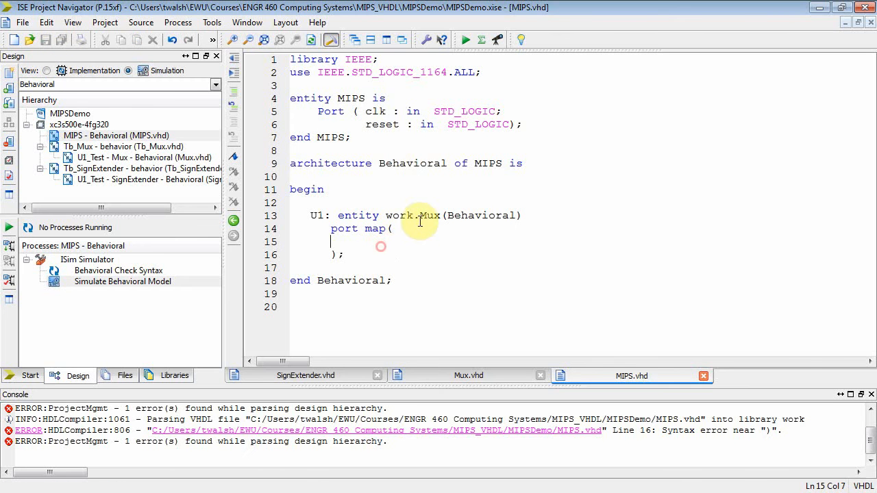
{"action": "left_click", "coordinate": [140, 158]}
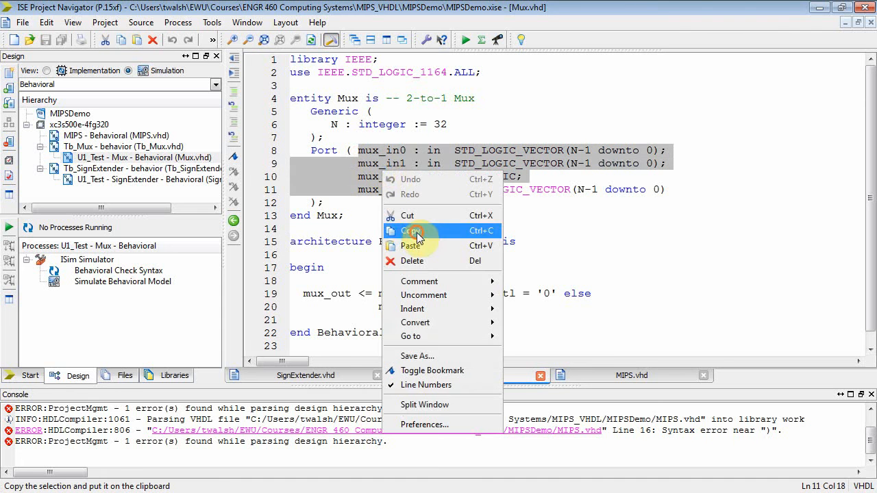
- Paste the Mux port declarations (mux_in0, mux_in1, mux_ctl, mux_out) into U1's port map
{"action": "left_click", "coordinate": [411, 230]}
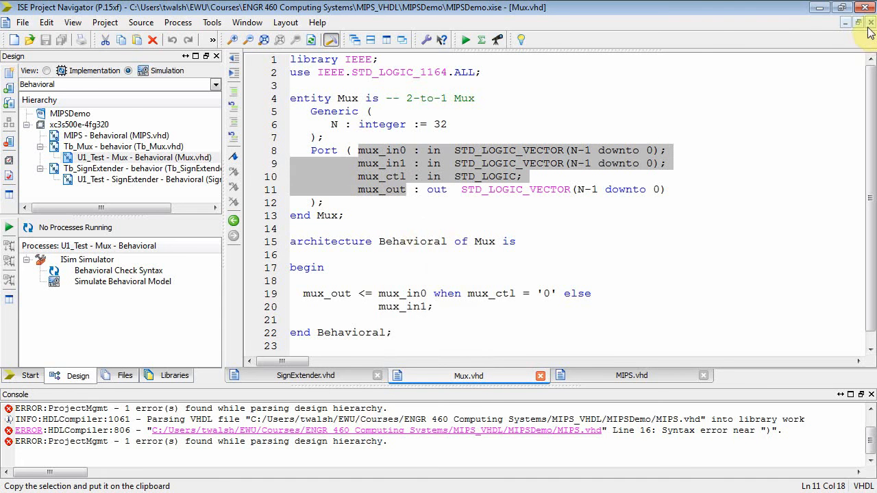
{"action": "left_click", "coordinate": [617, 376]}
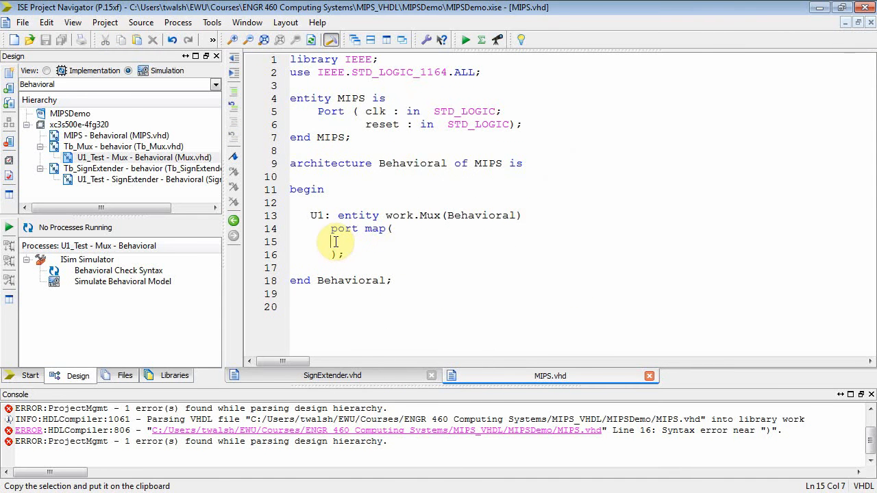
{"action": "right_click", "coordinate": [335, 241]}
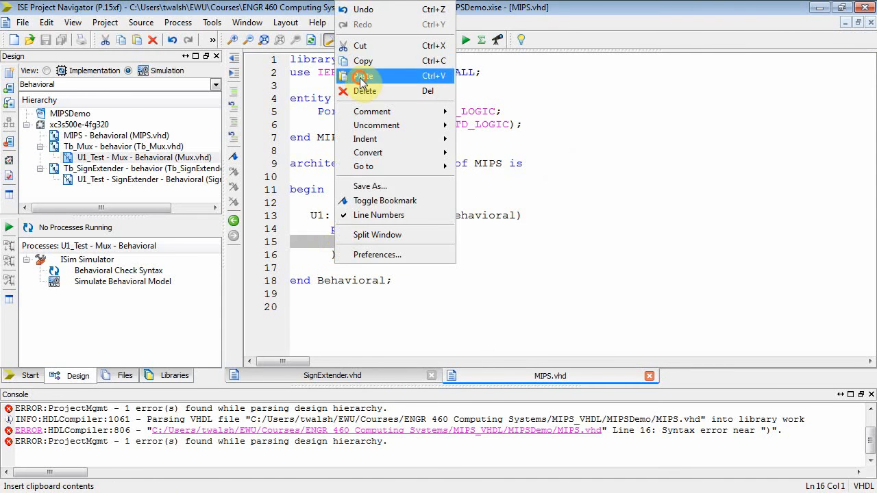
{"action": "left_click", "coordinate": [364, 77]}
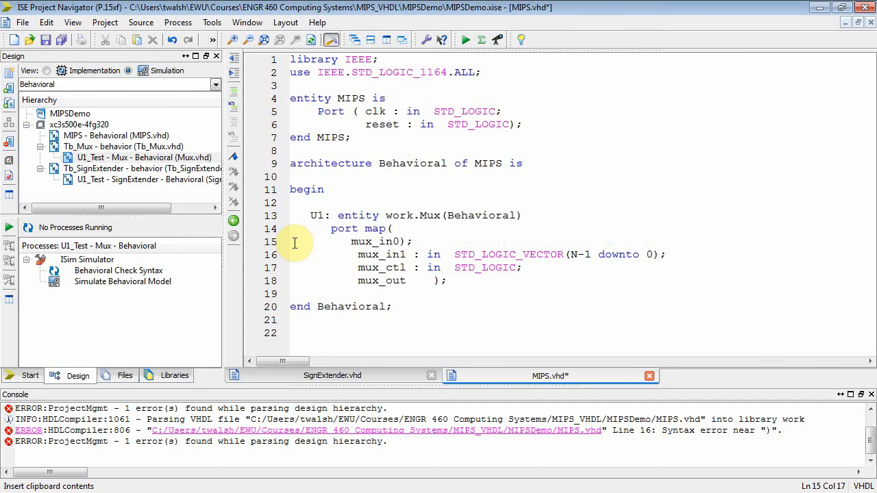
- Add => after mux_in0, mux_in1, mux_ctl and mux_out in U1's port map
{"action": "left_click", "coordinate": [409, 255]}
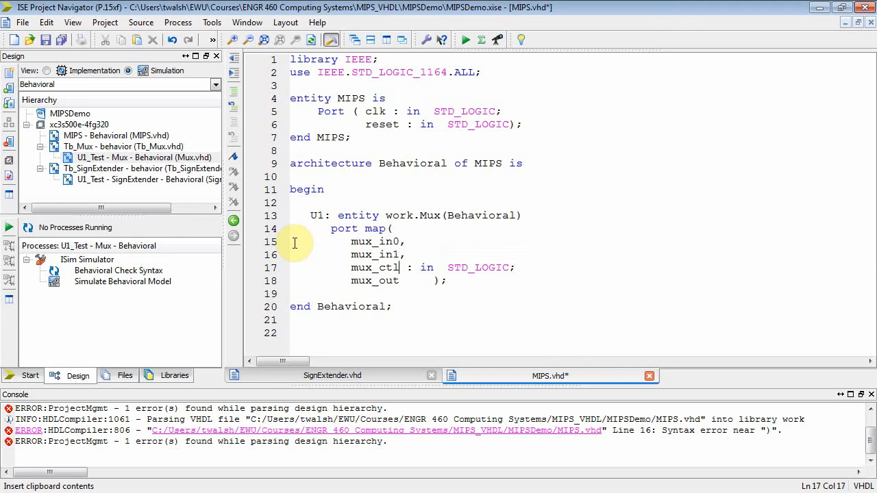
{"action": "type", "text": ","}
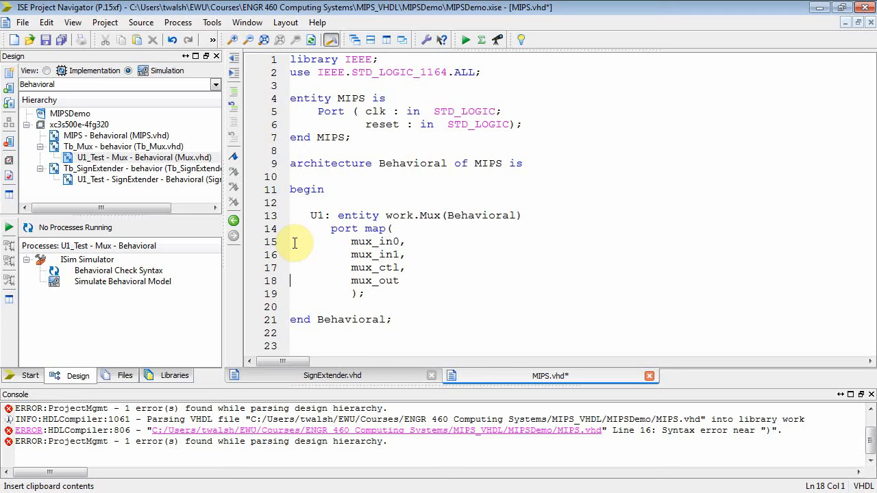
{"action": "left_click", "coordinate": [351, 242]}
{"action": "type", "text": " ="}
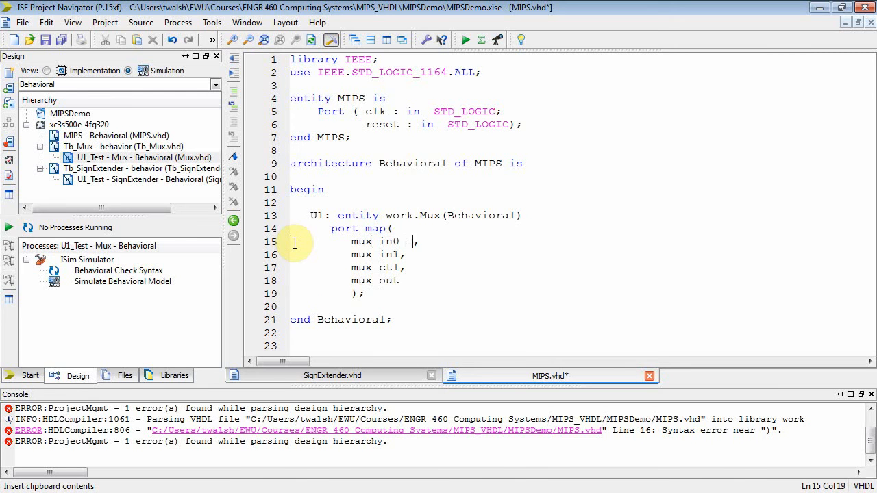
{"action": "type", "text": ">"}
{"action": "left_click", "coordinate": [580, 281]}
{"action": "type", "text": " ="}
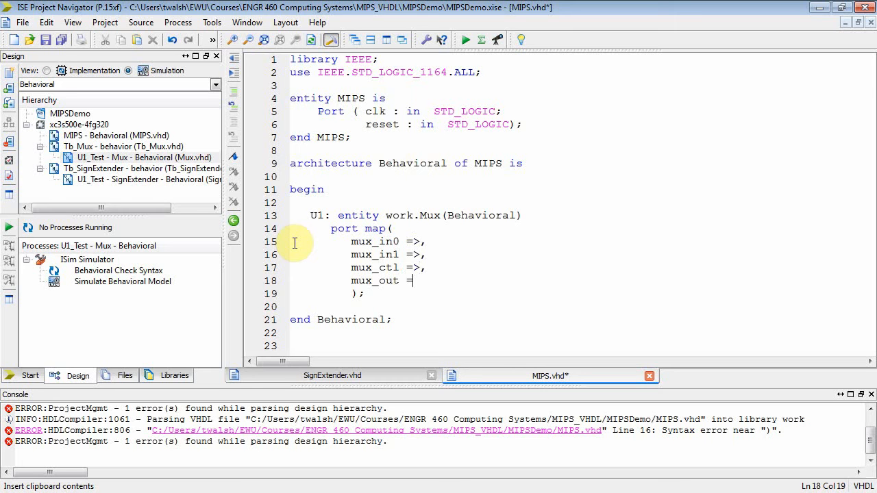
{"action": "type", "text": ">"}
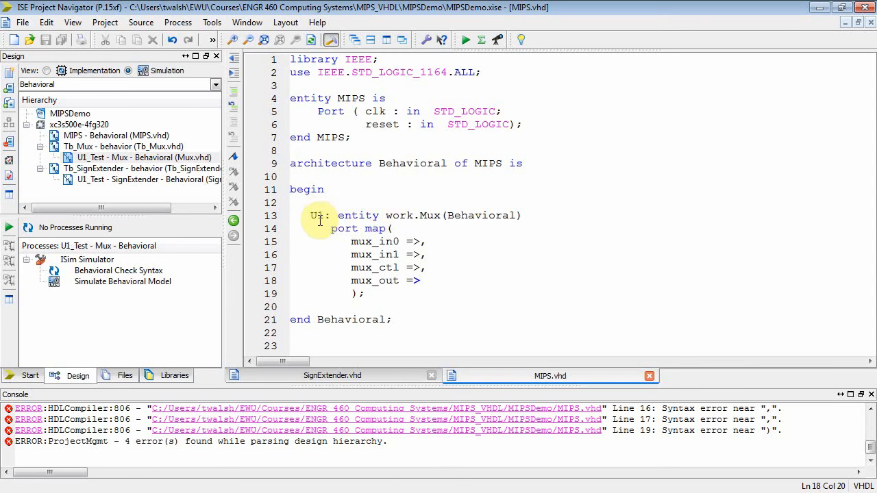
{"action": "mouse_move", "coordinate": [805, 333]}
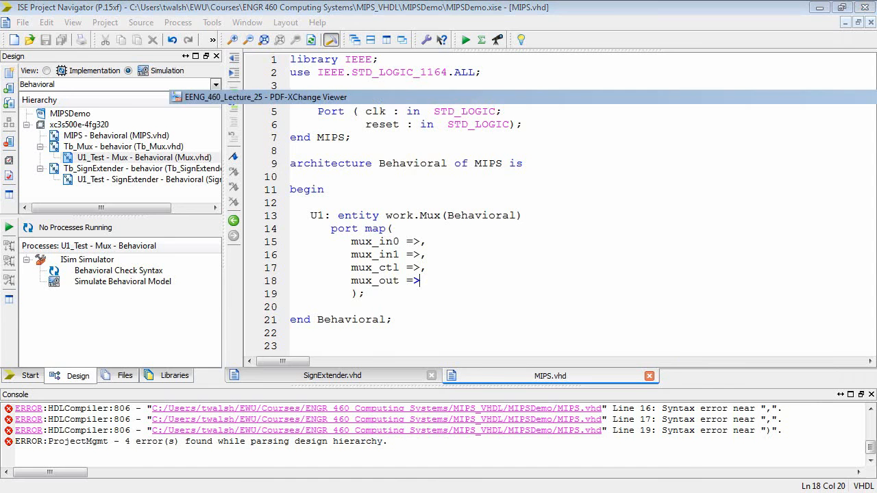
- Switch to the lecture slides to check the sign-extend and mux blocks
{"action": "left_click", "coordinate": [266, 96]}
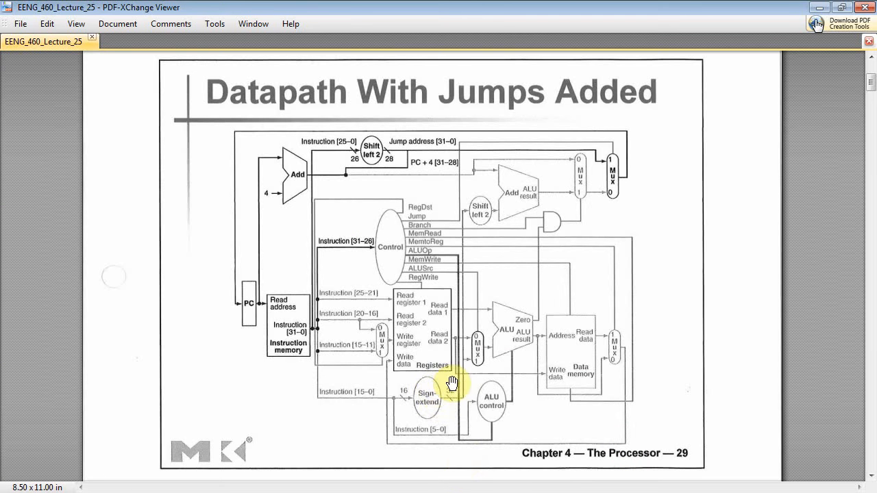
{"action": "mouse_move", "coordinate": [471, 337]}
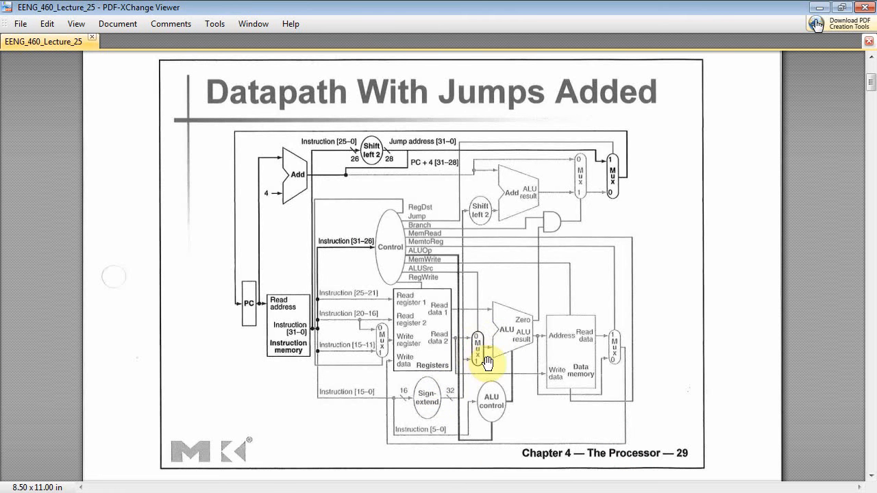
{"action": "mouse_move", "coordinate": [434, 414]}
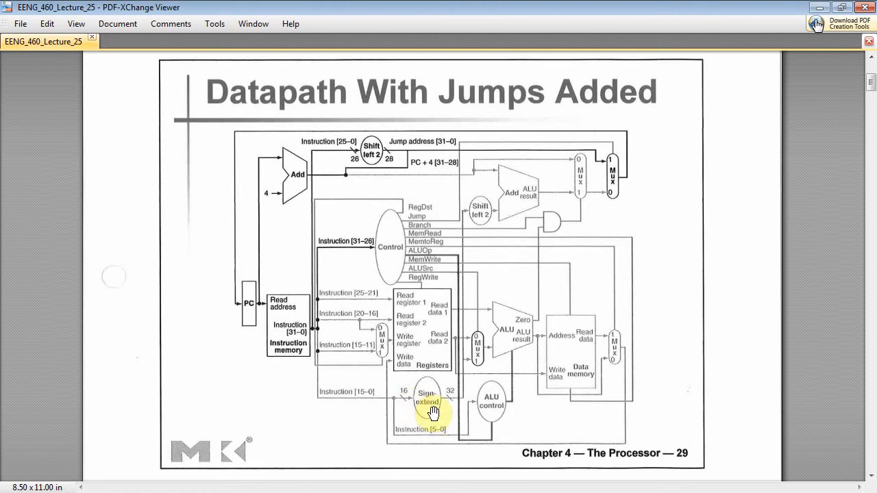
{"action": "mouse_move", "coordinate": [816, 17]}
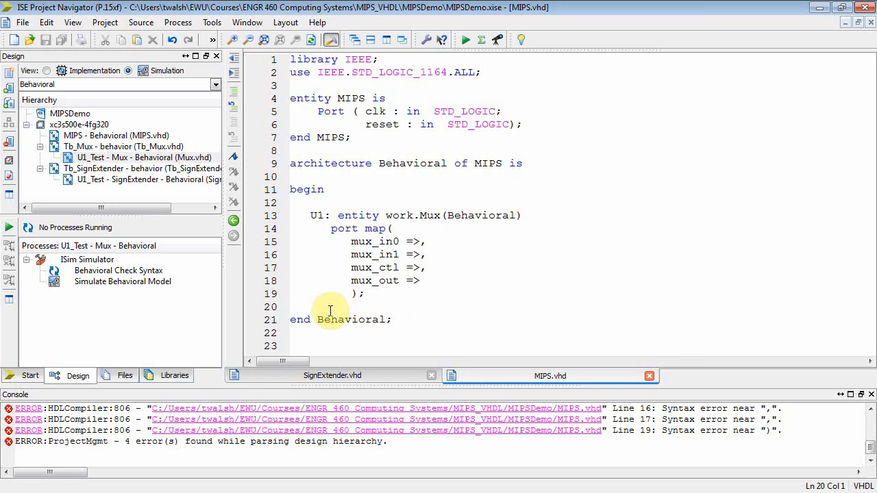
- Write U2: entity work.SignExtender(Behavioral) beneath U1 in the MIPS architecture
{"action": "type", "text": "u"}
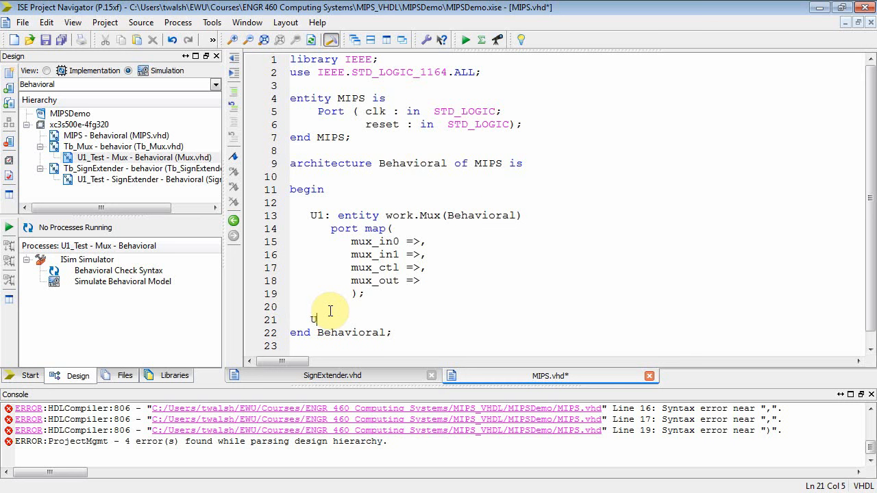
{"action": "type", "text": "2: enti"}
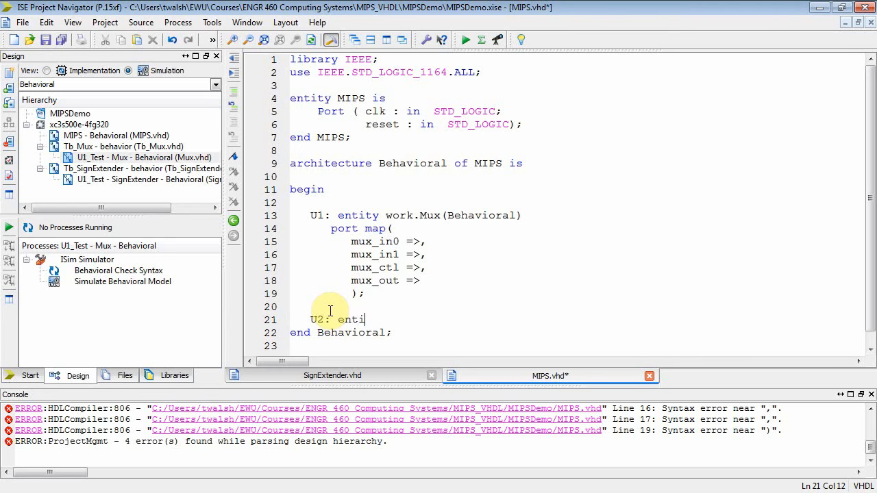
{"action": "type", "text": "ty work."}
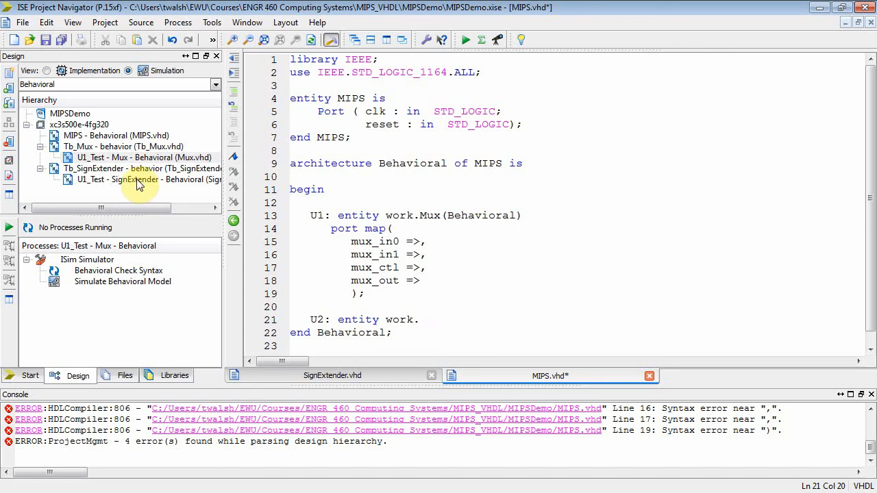
{"action": "left_click", "coordinate": [432, 324]}
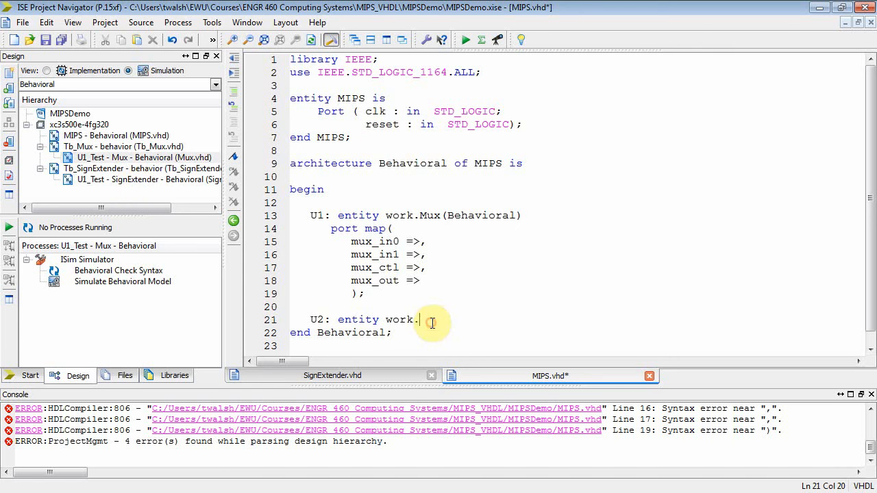
{"action": "type", "text": "SignExtender(Be"}
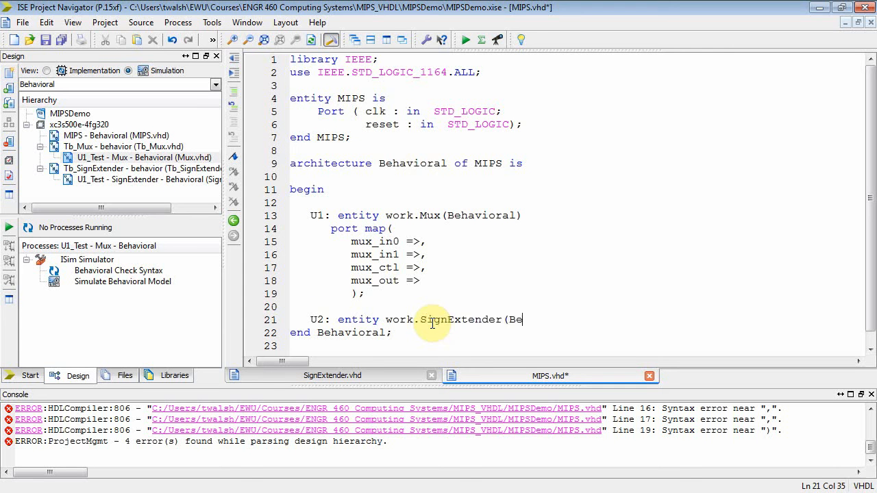
{"action": "type", "text": "havioral)"}
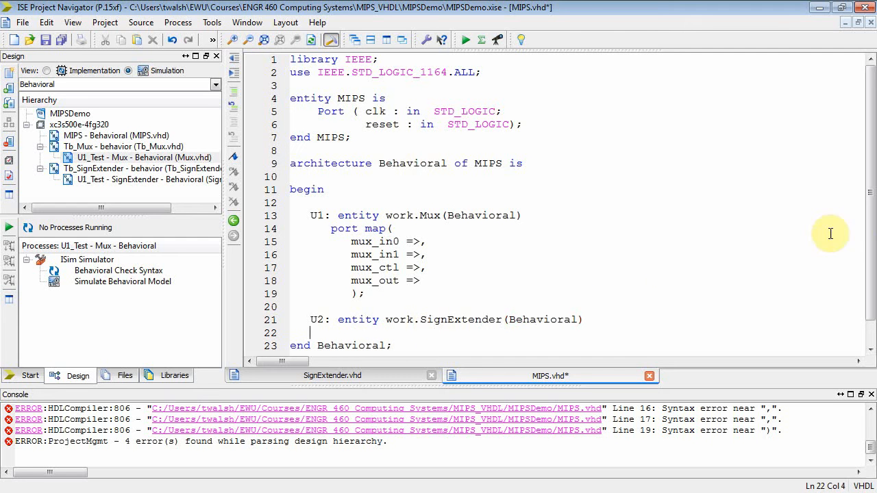
- Add an empty port map ( ) to U2 and position inside it
{"action": "scroll", "scroll_direction": "down", "scroll_amount": 3}
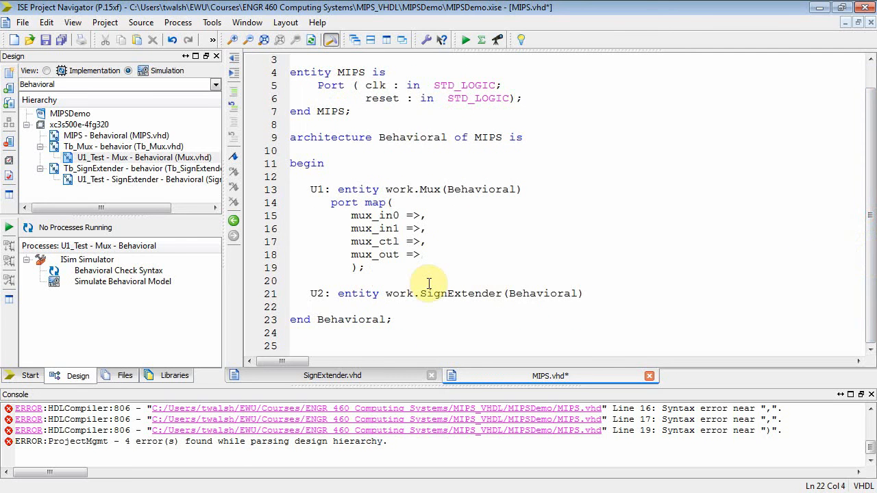
{"action": "type", "text": "port"}
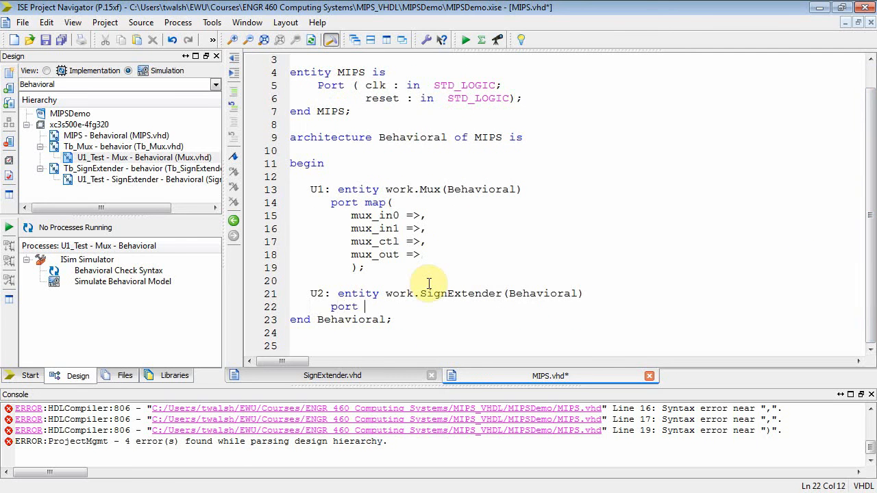
{"action": "type", "text": "map("}
{"action": "type", "text": ");"}
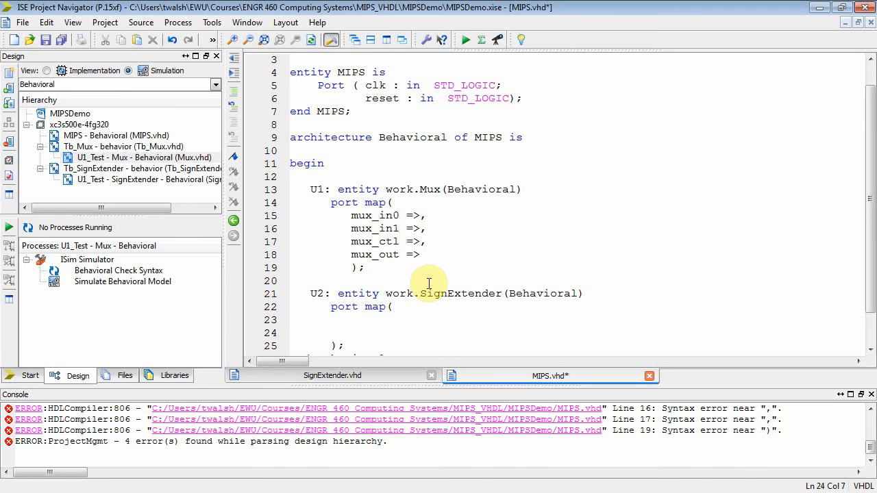
{"action": "scroll", "scroll_direction": "down", "scroll_amount": 3}
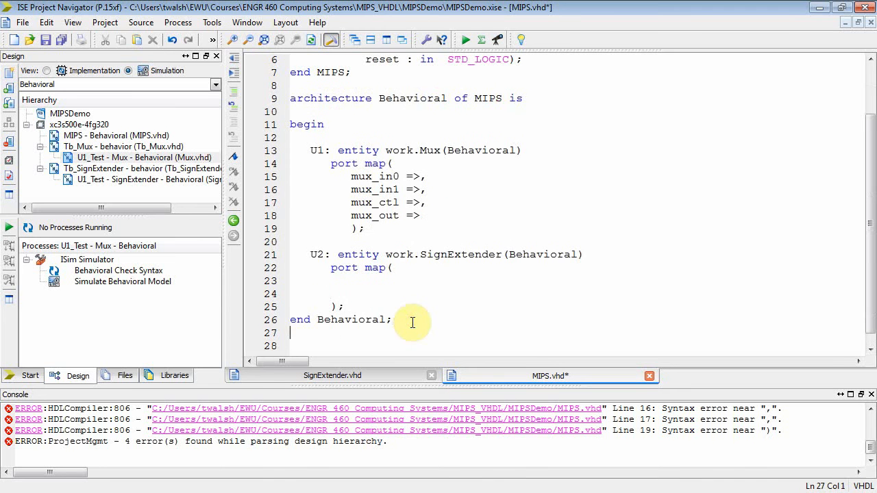
{"action": "scroll", "scroll_direction": "down", "scroll_amount": 3}
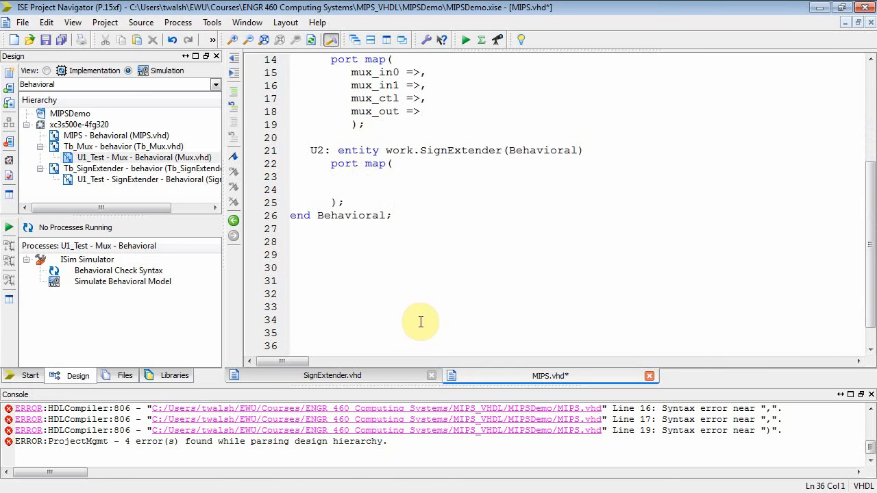
{"action": "left_click", "coordinate": [343, 187]}
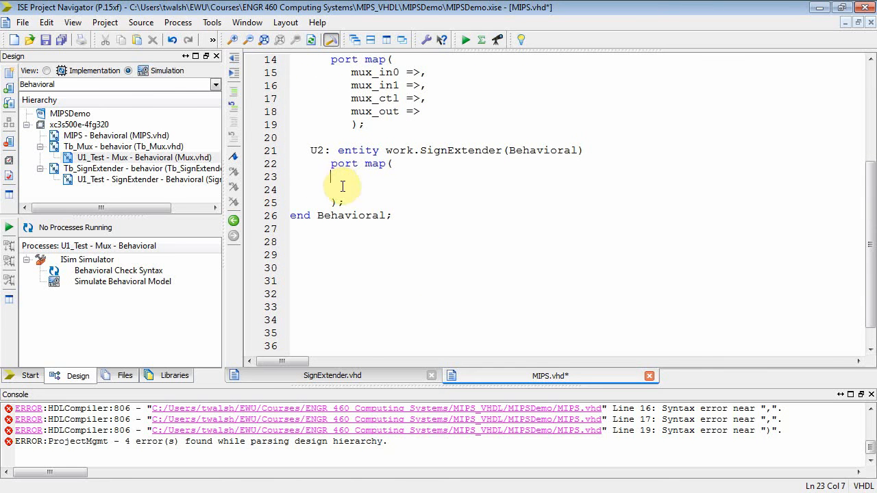
{"action": "mouse_move", "coordinate": [135, 178]}
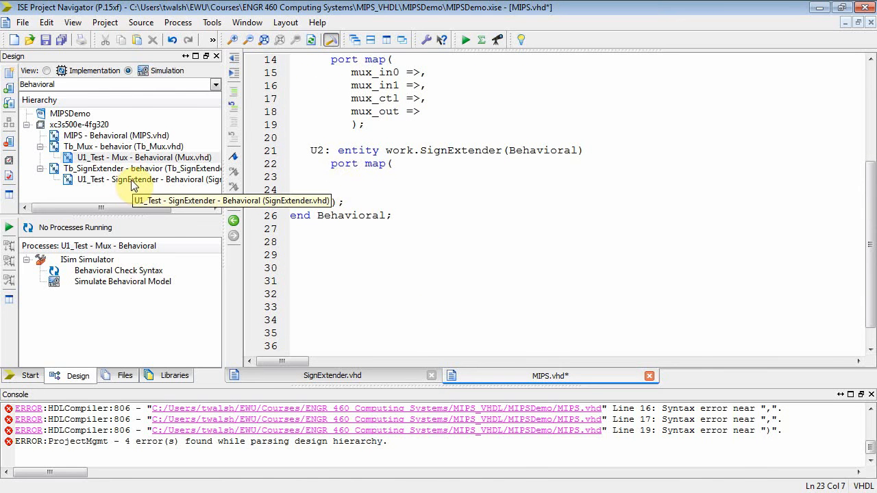
- Copy the SignExtender ports into U2's port map as se_in => and se_out =>
{"action": "left_click", "coordinate": [134, 179]}
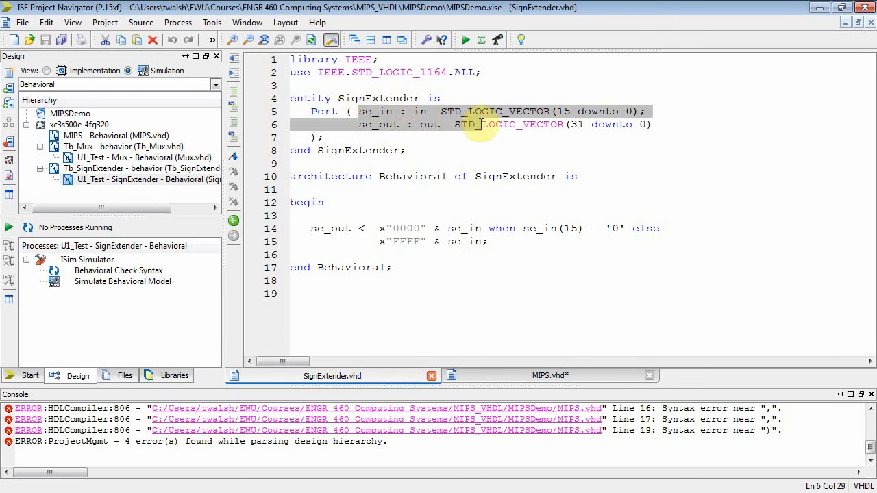
{"action": "left_click", "coordinate": [405, 123]}
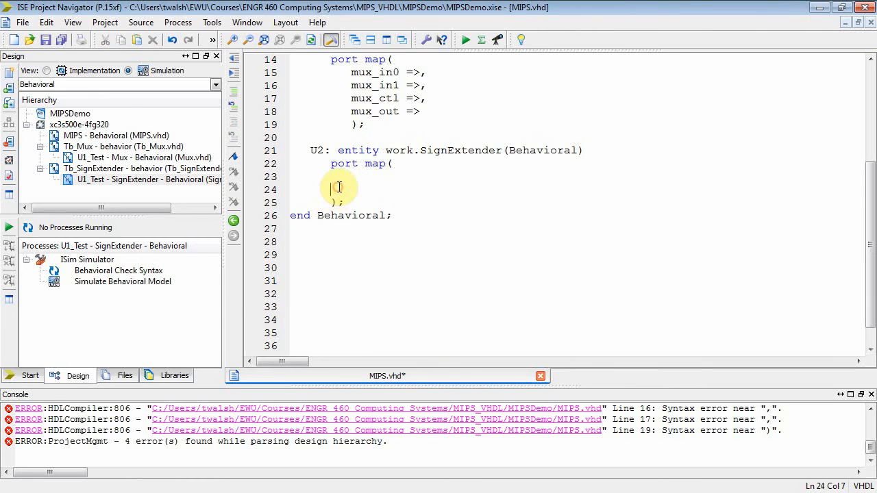
{"action": "type", "text": "se_in : in  STD_LOGIC_VECTOR(15 downto 0);"}
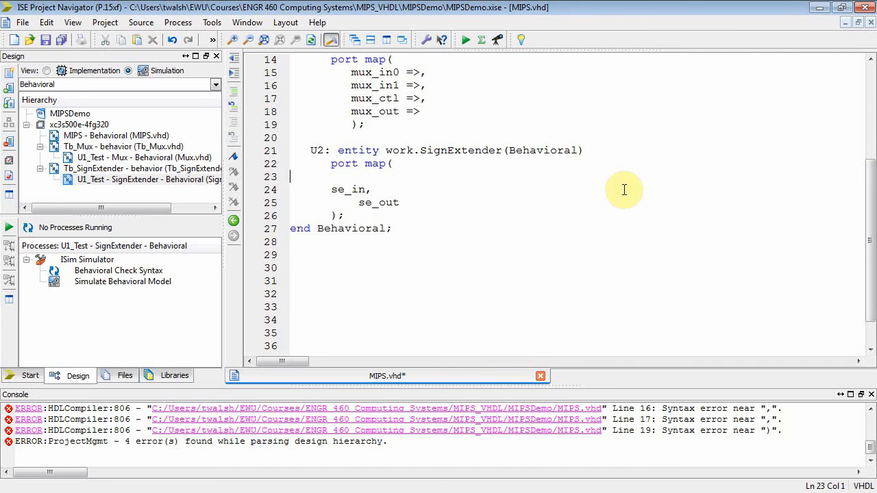
{"action": "key", "text": "Delete"}
{"action": "type", "text": " =>"}
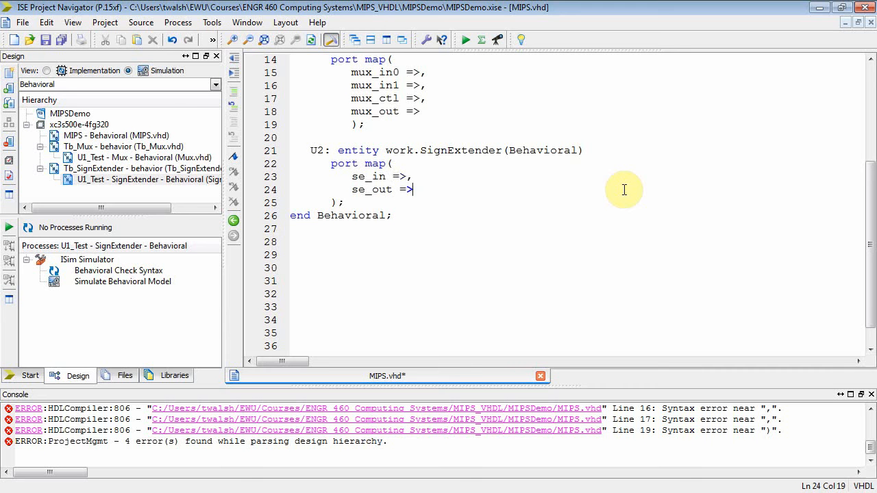
{"action": "scroll", "scroll_direction": "up", "scroll_amount": 3}
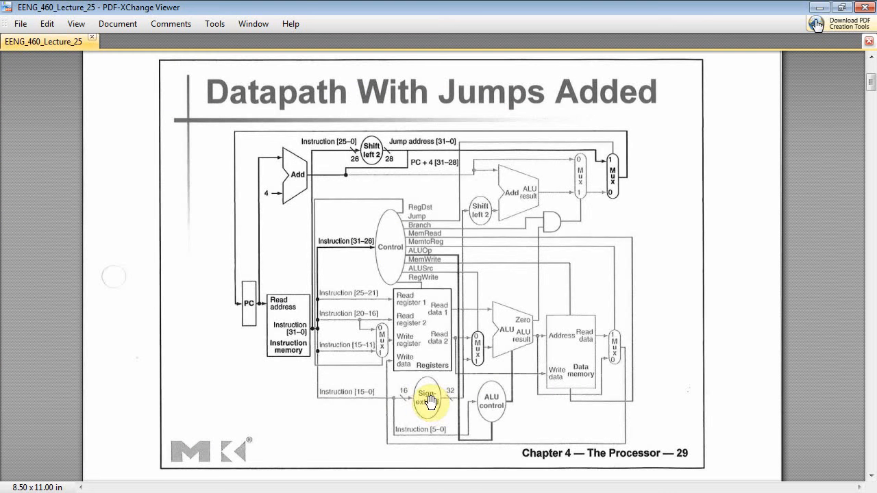
{"action": "mouse_move", "coordinate": [479, 359]}
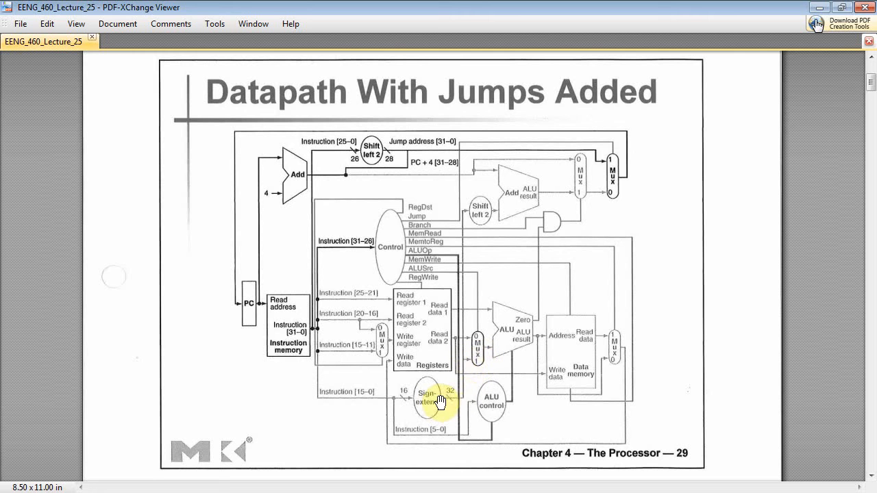
{"action": "mouse_move", "coordinate": [559, 370]}
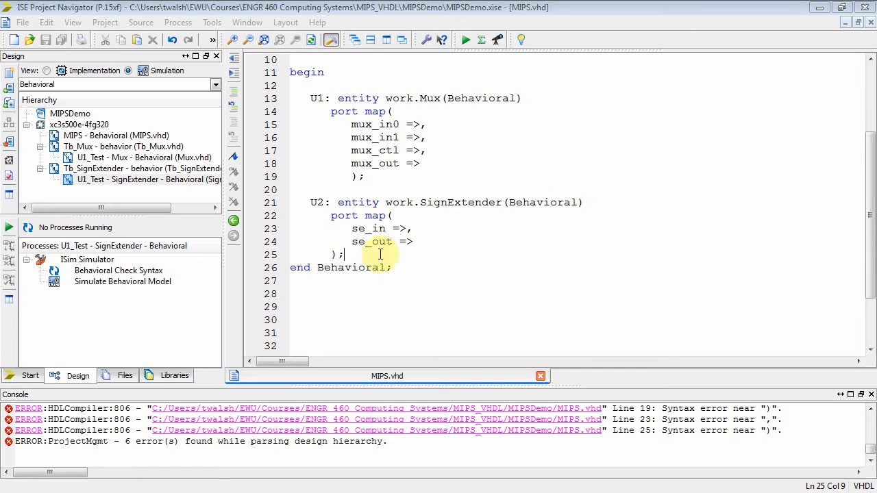
- Associate se_out => se_out in U2's port map and scroll to the architecture head
{"action": "left_click", "coordinate": [423, 241]}
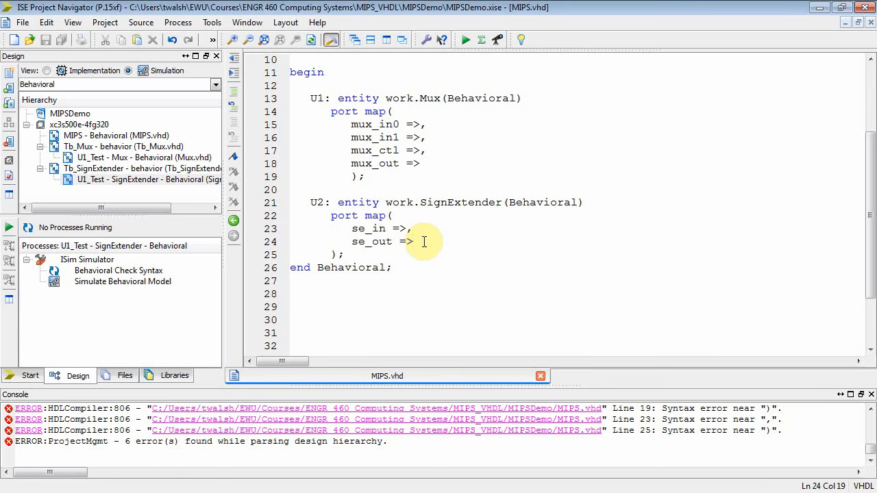
{"action": "type", "text": "se_out"}
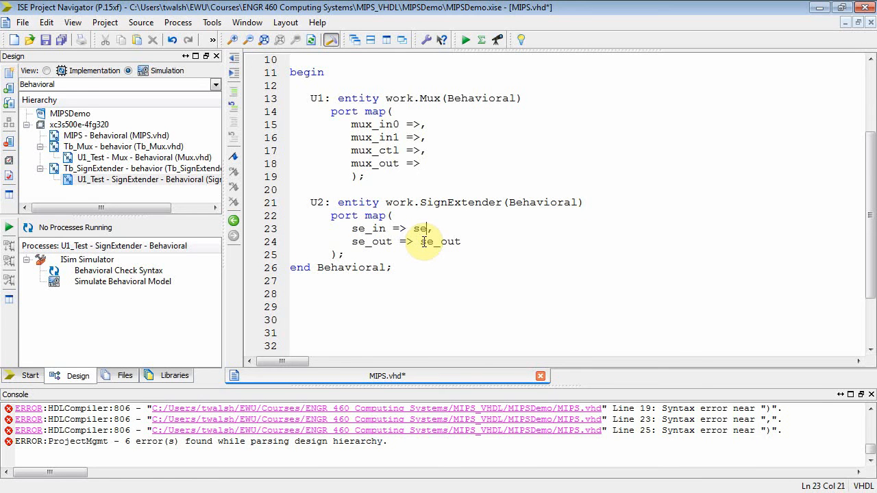
{"action": "scroll", "scroll_direction": "up", "scroll_amount": 3}
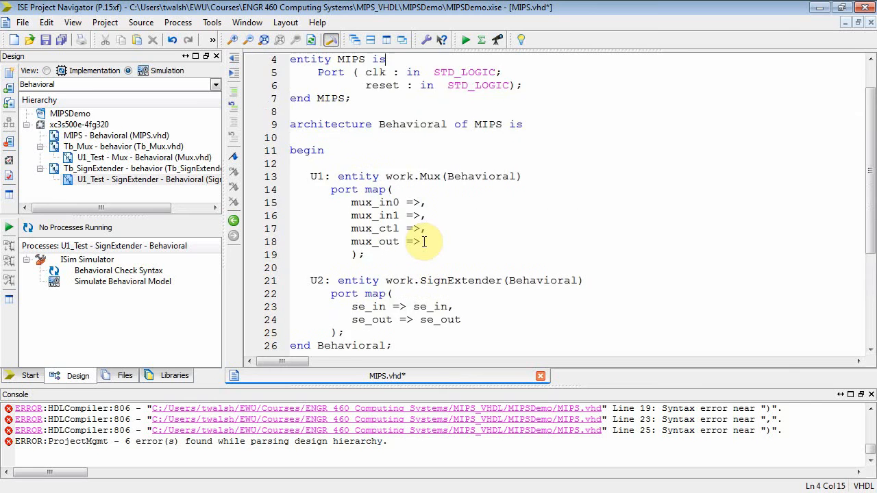
{"action": "scroll", "scroll_direction": "up", "scroll_amount": 3}
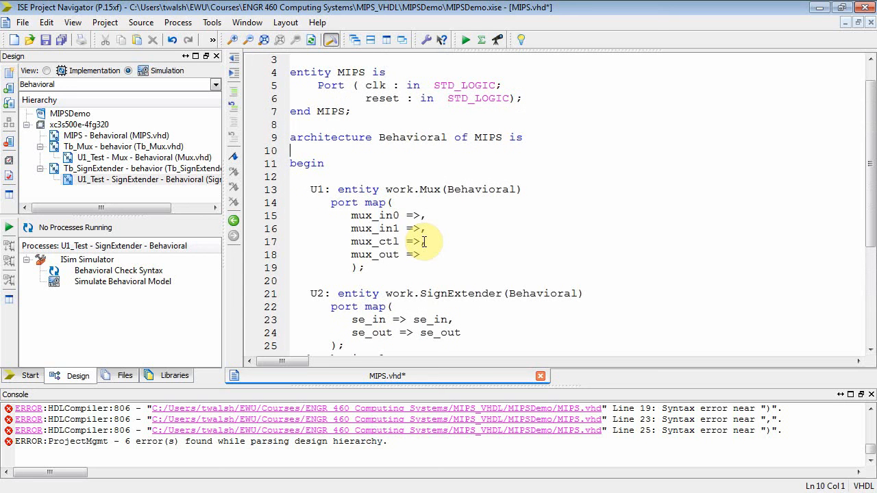
- Declare signal se_in : std_logic_vector(15 downto 0) initialised to x"0000"
{"action": "type", "text": "signal"}
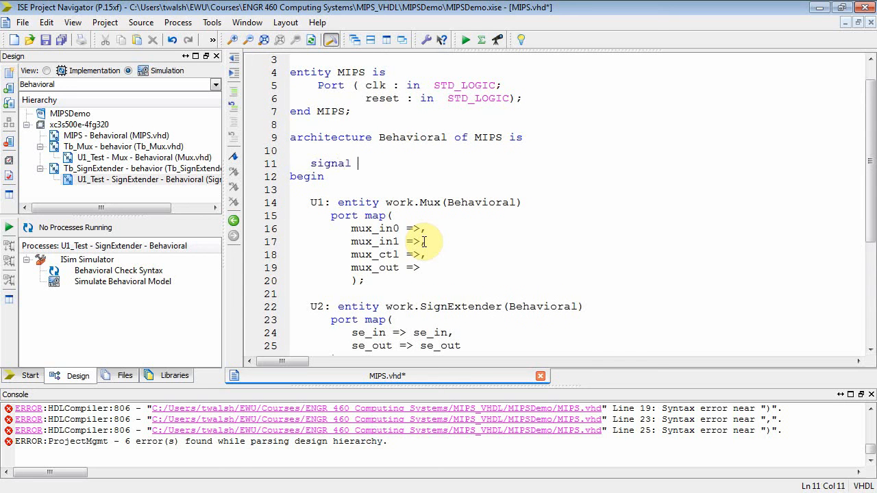
{"action": "type", "text": "se_in"}
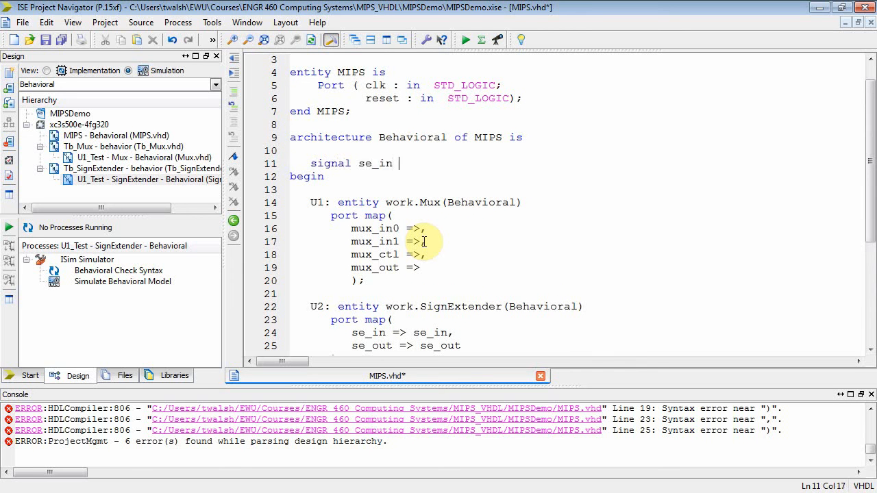
{"action": "type", "text": ": std_"}
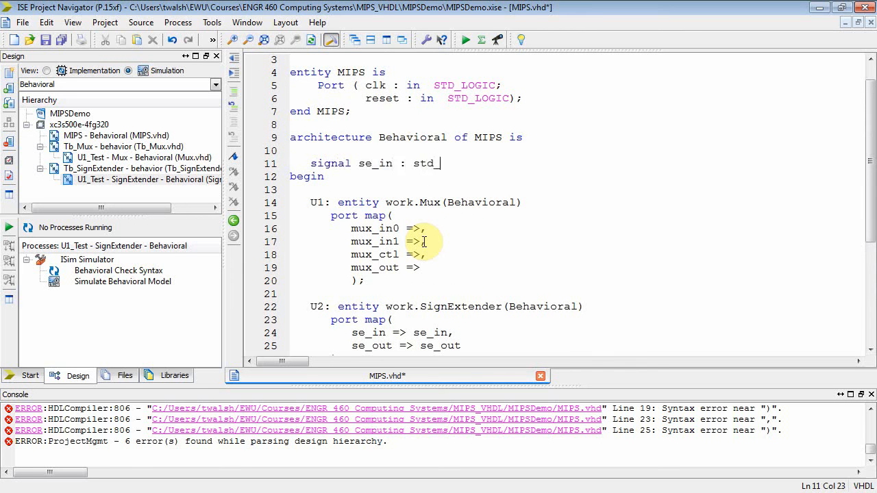
{"action": "type", "text": "logic_vector"}
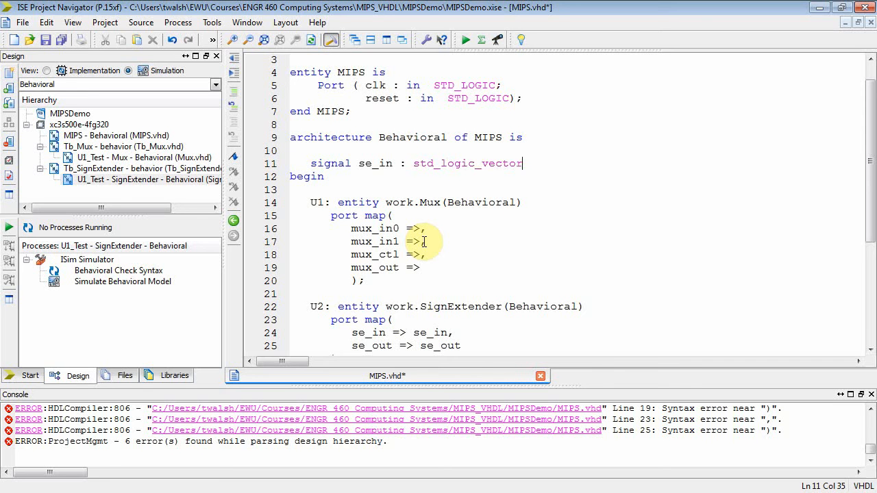
{"action": "type", "text": "(15 downto"}
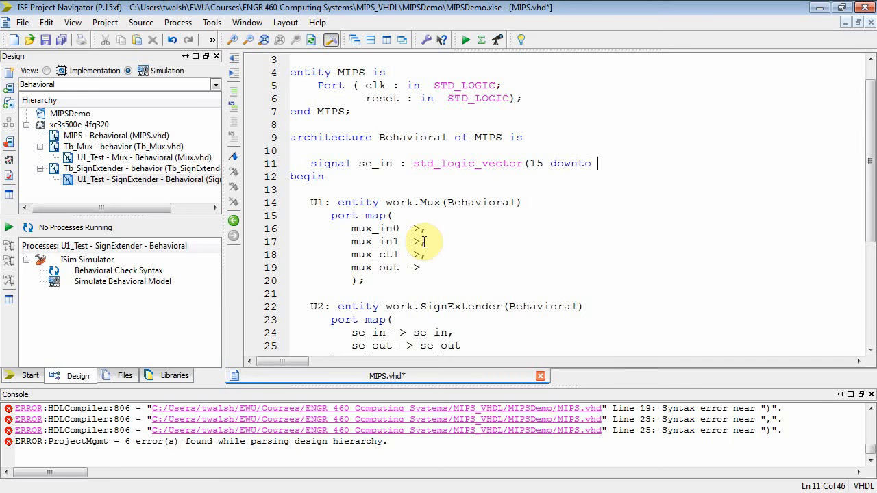
{"action": "type", "text": "0) :"}
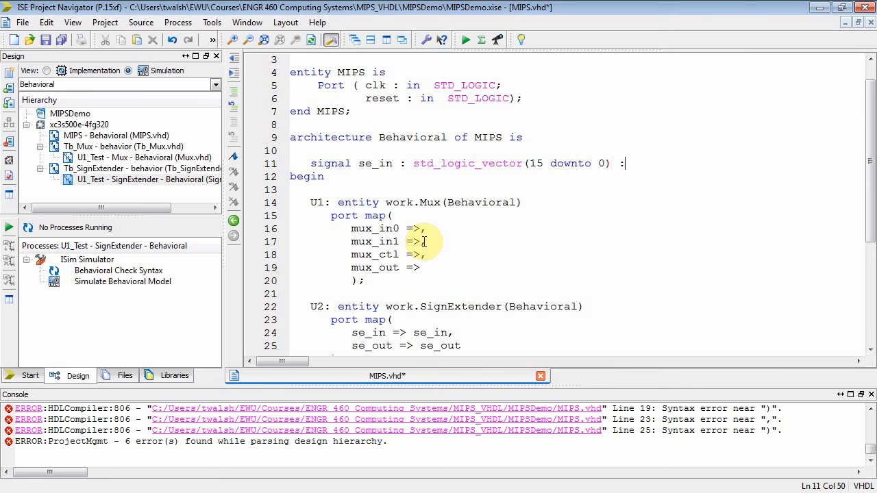
{"action": "type", "text": "="}
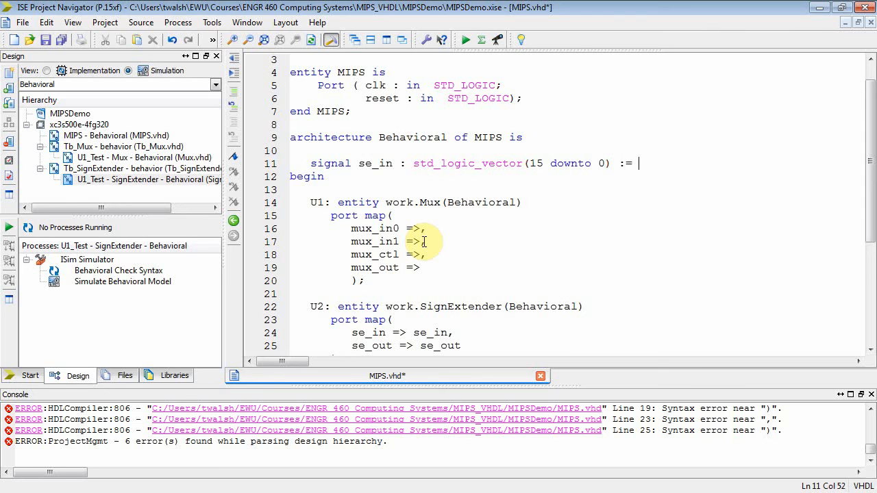
{"action": "type", "text": "x"}
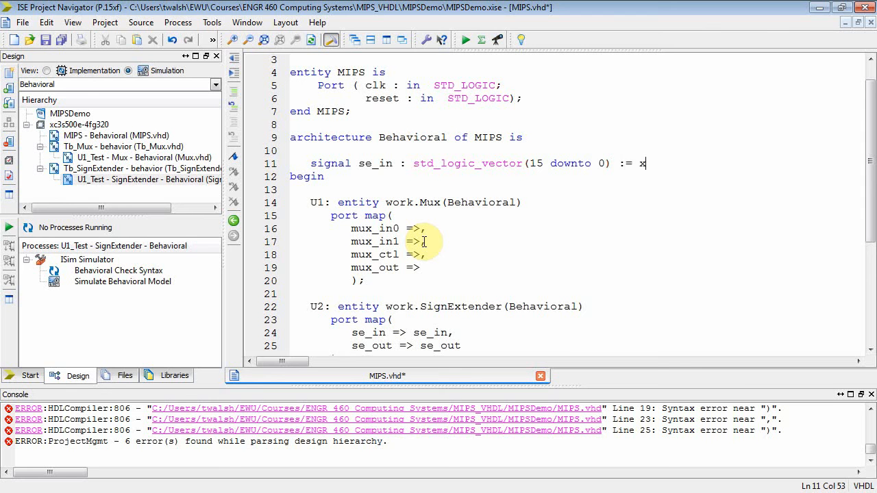
{"action": "type", "text": "\"0000"}
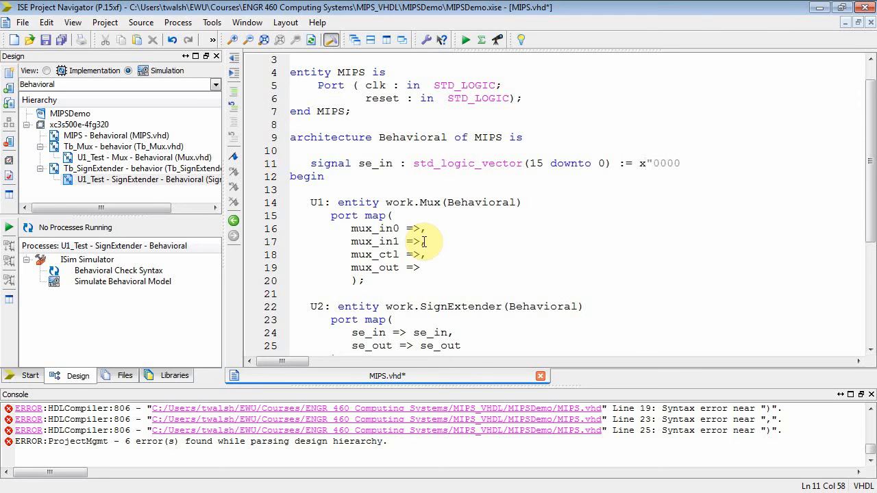
- Declare signal se_out : std_logic_vector(31 downto 0) initialised to zero hex
{"action": "type", "text": "sign"}
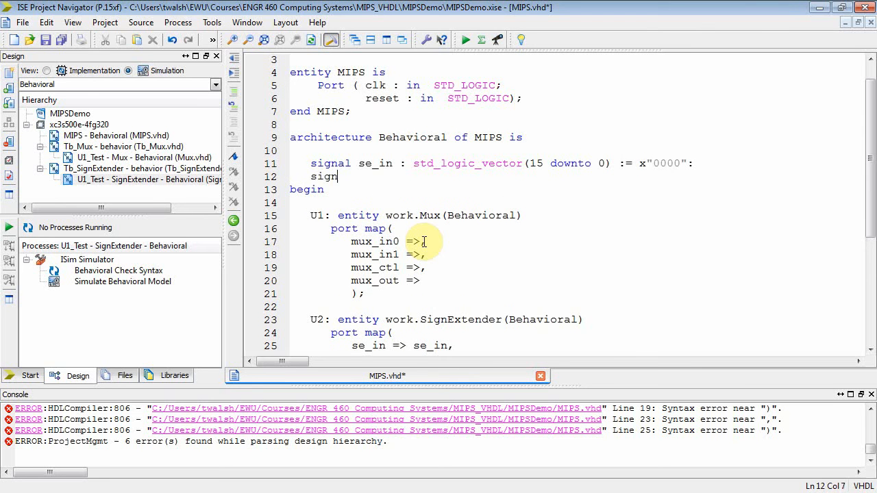
{"action": "type", "text": "al se_"}
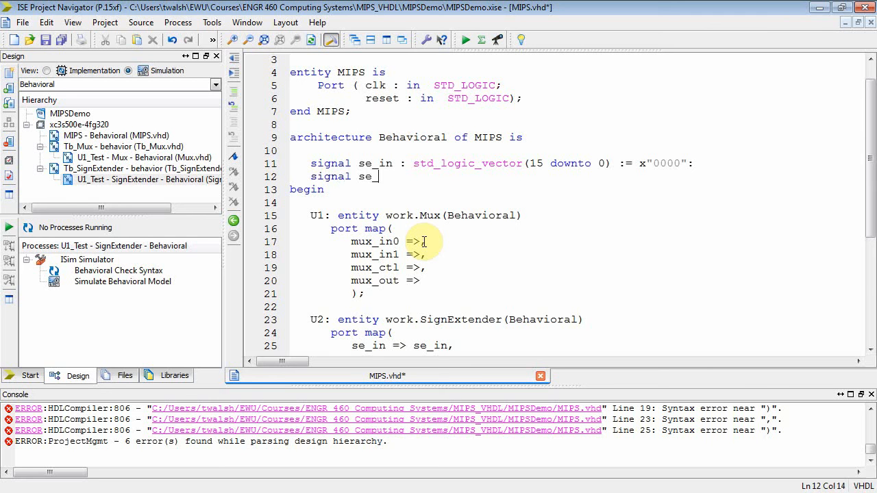
{"action": "type", "text": "out"}
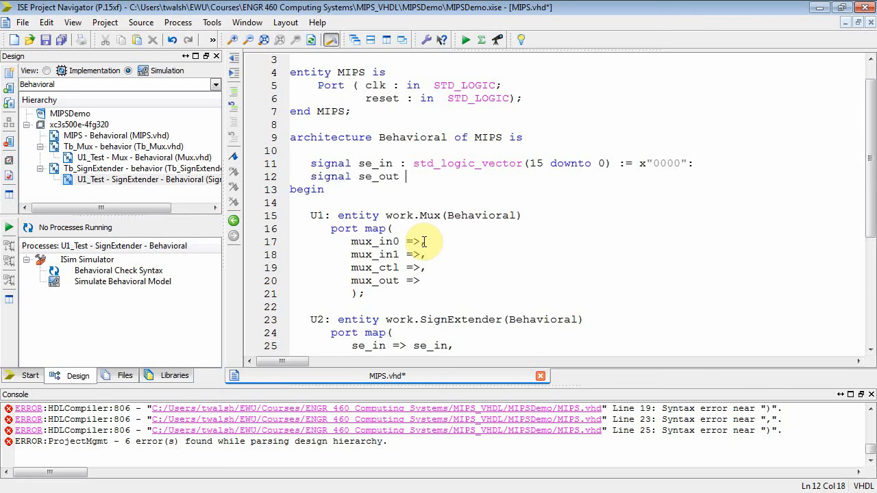
{"action": "type", "text": ": std_lo"}
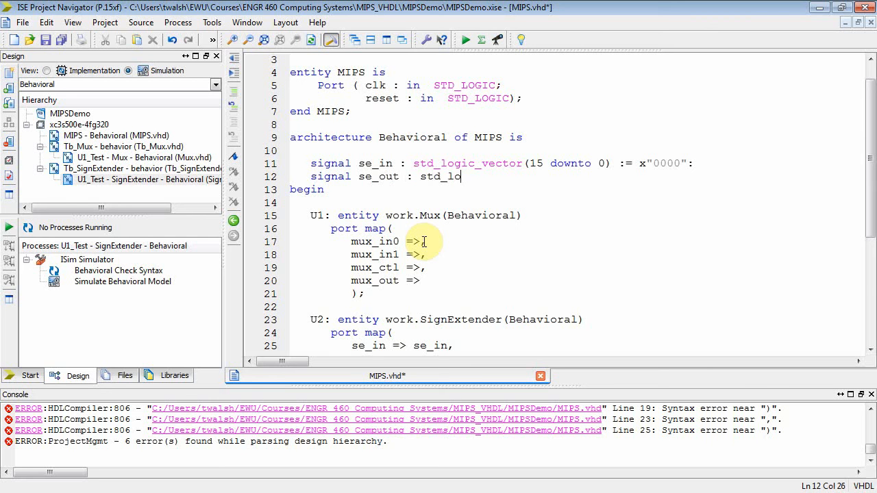
{"action": "type", "text": "giv_vector"}
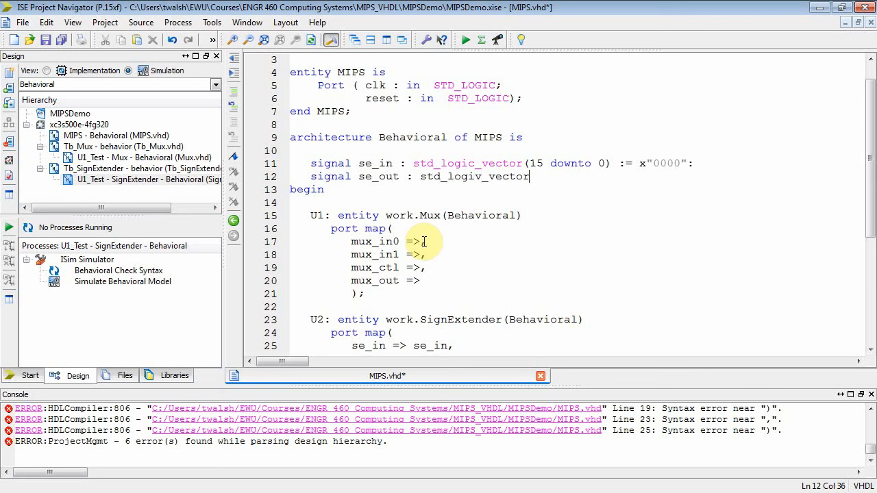
{"action": "type", "text": "(31 downto"}
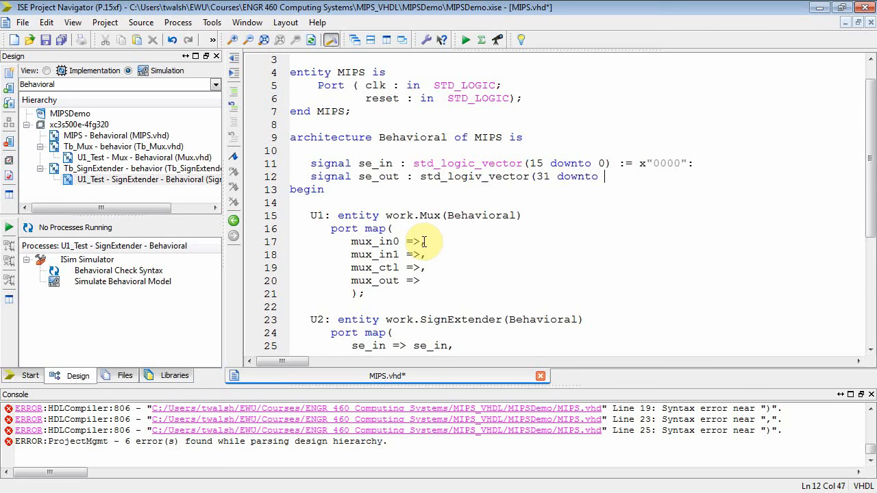
{"action": "type", "text": "0) :"}
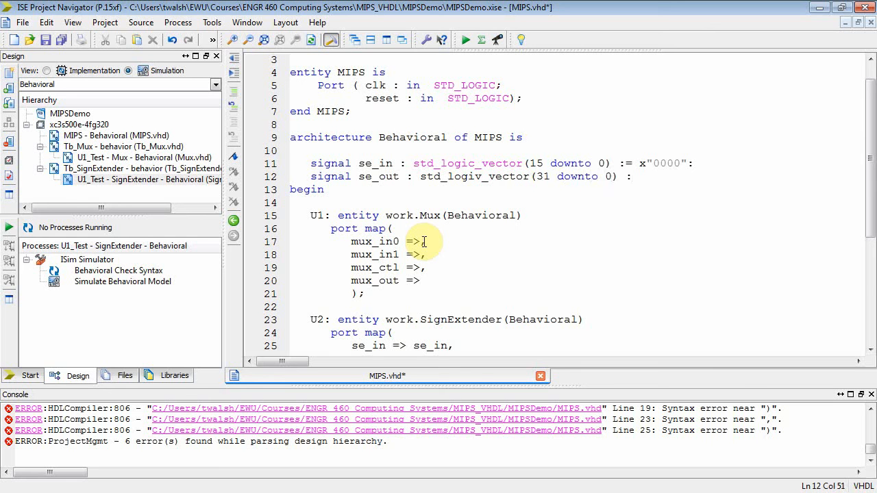
{"action": "type", "text": ":="}
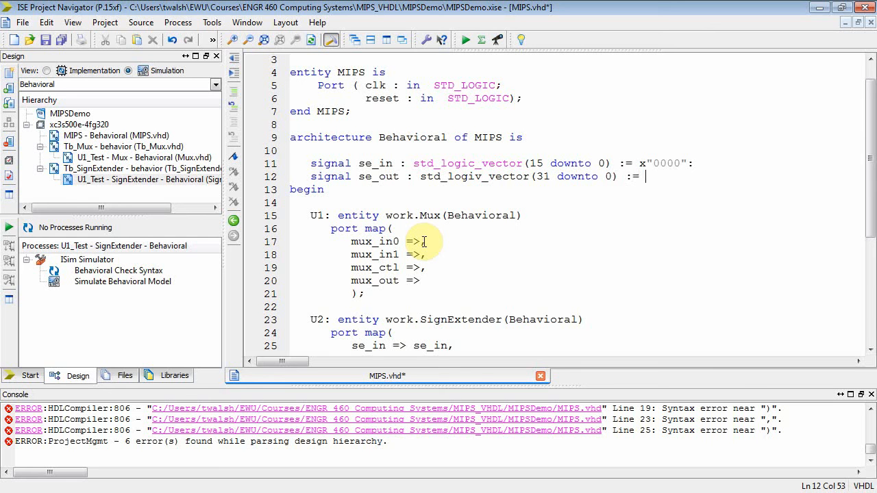
{"action": "type", "text": "x\"00000000\";"}
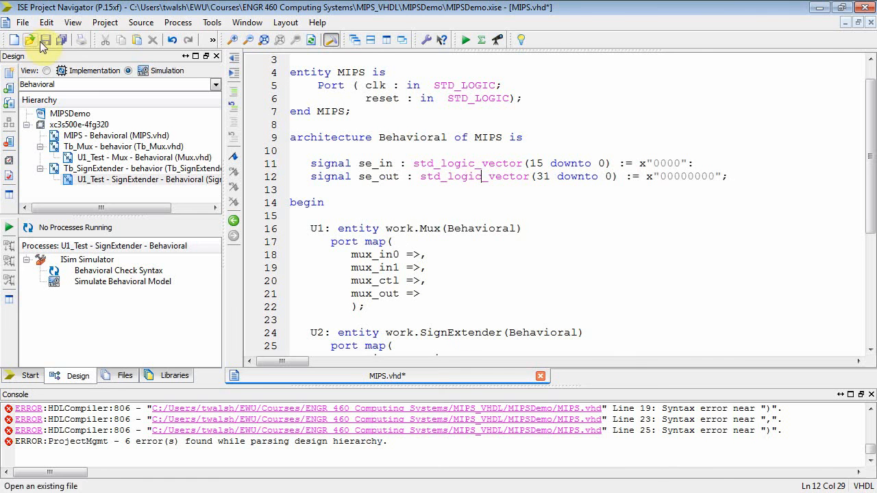
- Save MIPS.vhd and start associating U1's mux_in1 port with the se_out signal
{"action": "left_click", "coordinate": [46, 38]}
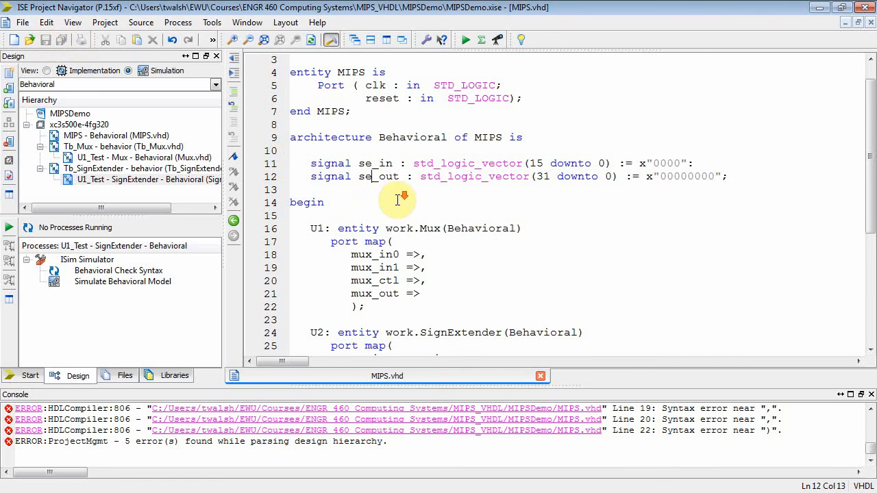
{"action": "scroll", "scroll_direction": "down", "scroll_amount": 3}
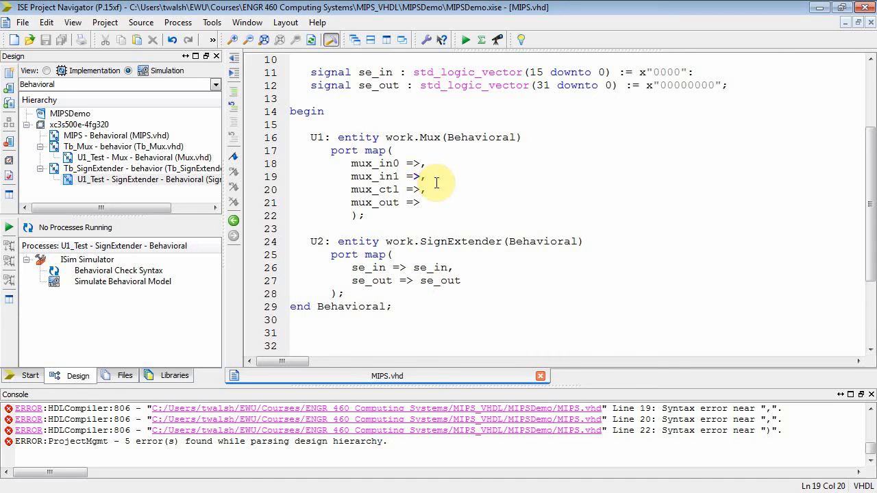
{"action": "type", "text": "se_"}
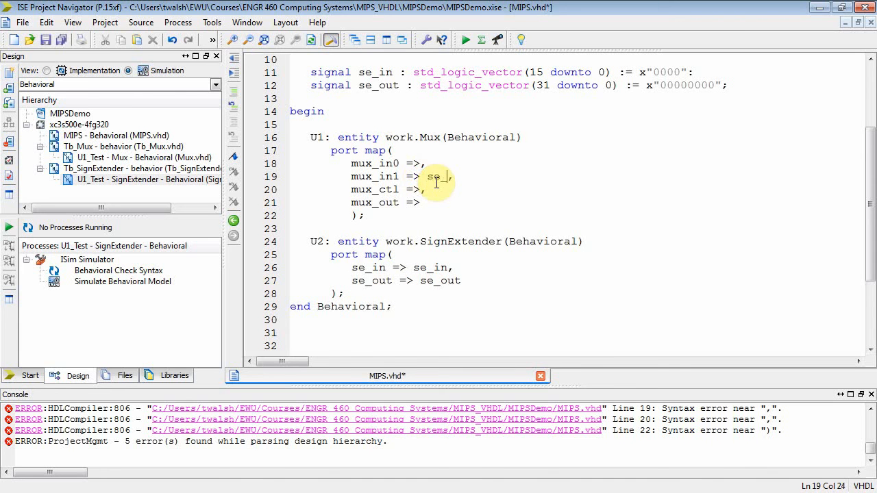
{"action": "type", "text": "out"}
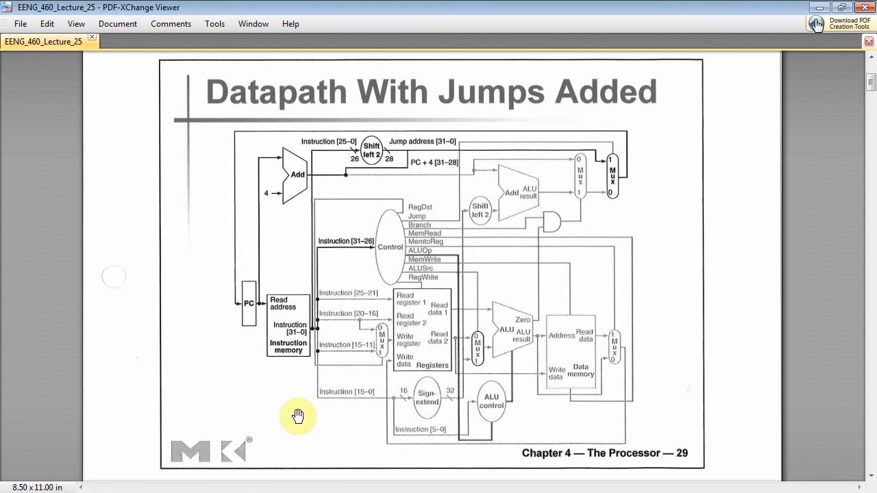
{"action": "mouse_move", "coordinate": [479, 359]}
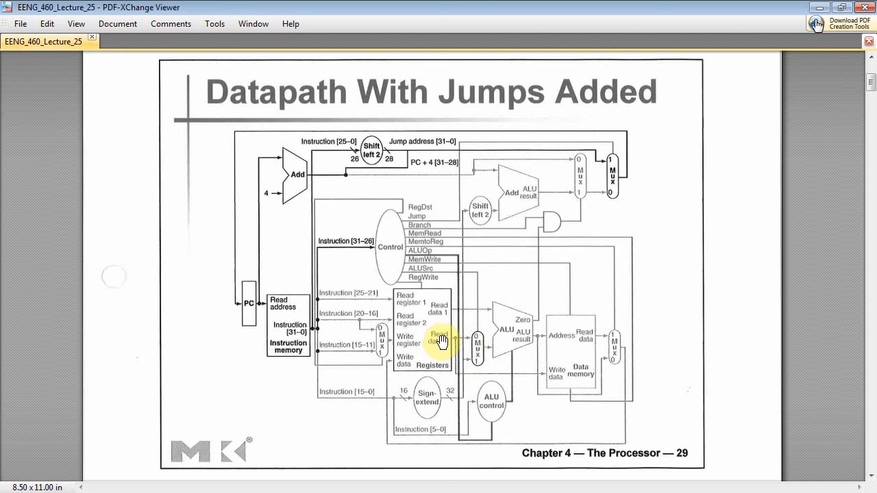
{"action": "mouse_move", "coordinate": [815, 11]}
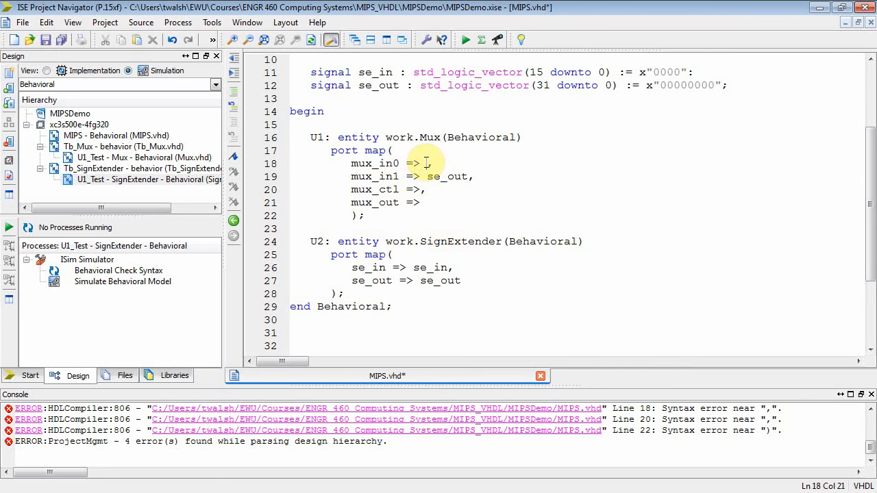
- Map mux_in0 to reg2 and declare reg2 as a 32-bit std_logic_vector initialised to x"00000000"
{"action": "type", "text": "reg2,"}
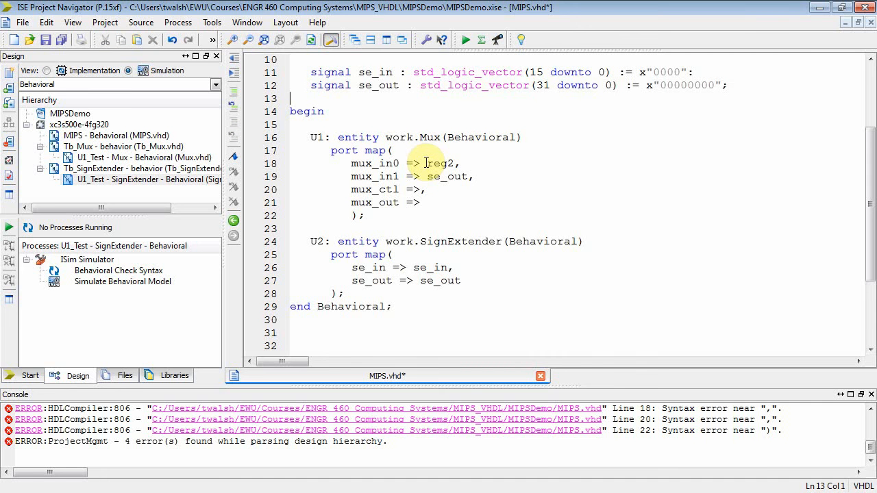
{"action": "type", "text": "signal se_out : std_logic_vector(31 downto 0) := x\"00000000\";"}
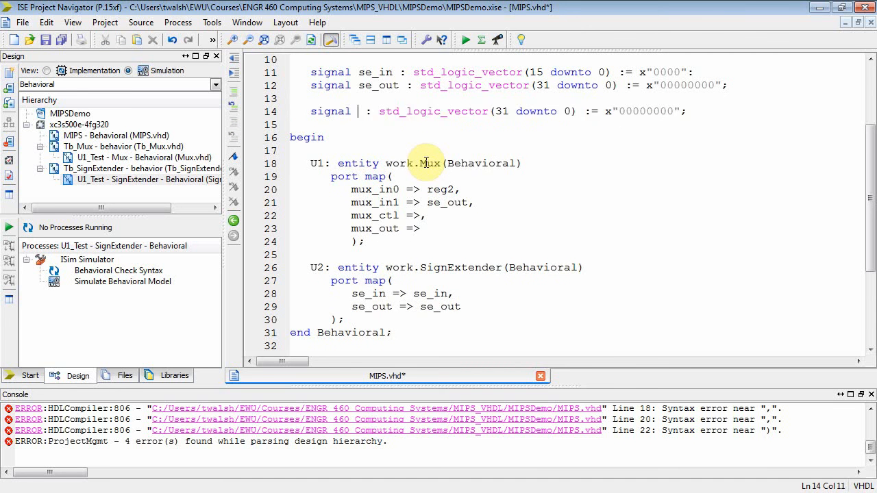
{"action": "type", "text": "reg2"}
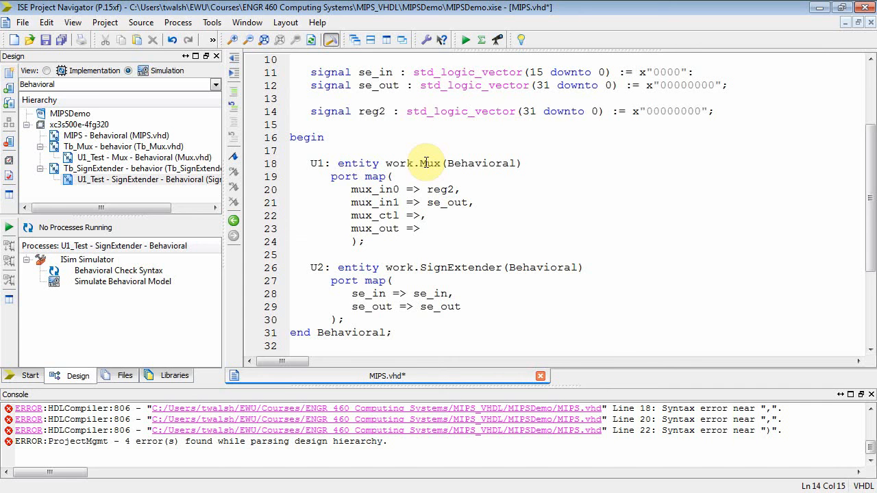
- Map U1's mux_ctl port to a mux_ctl signal and return to the signal declarations
{"action": "left_click", "coordinate": [385, 215]}
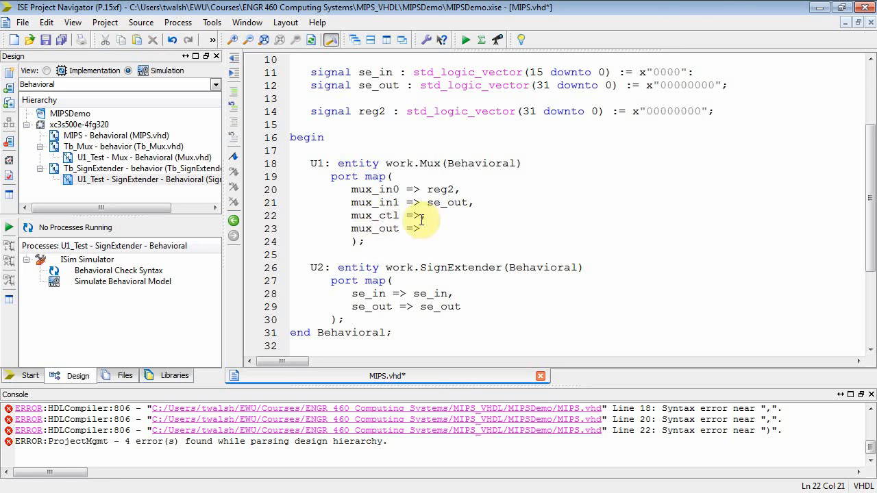
{"action": "type", "text": "mux_ctl,"}
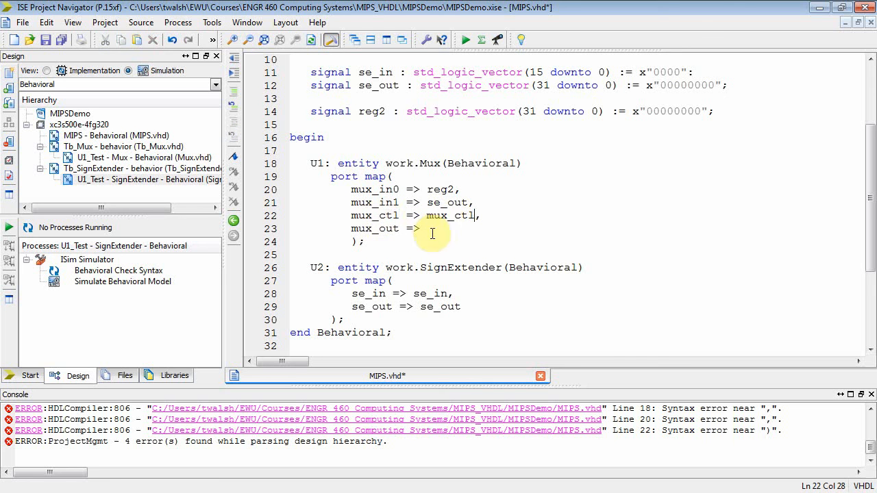
{"action": "left_click", "coordinate": [364, 111]}
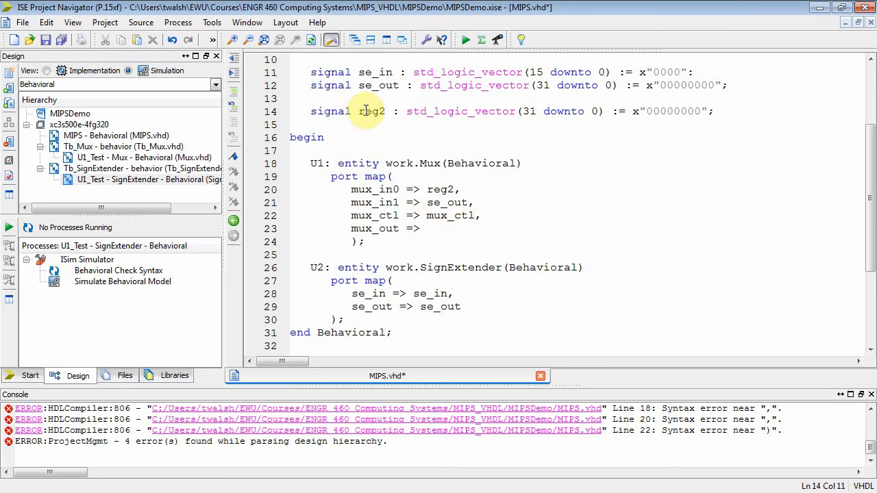
{"action": "left_click", "coordinate": [291, 137]}
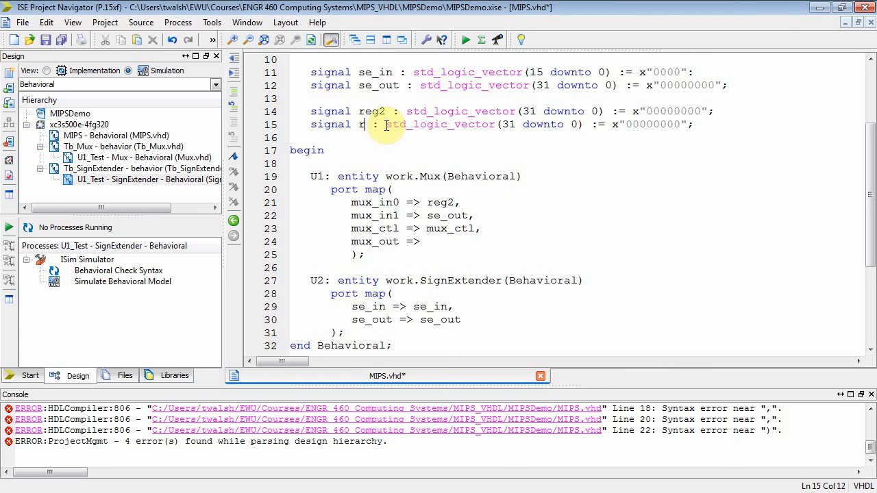
- Declare mux_ctl as a std_logic signal initialised to '0' and map mux_out => mux_out
{"action": "type", "text": "ux"}
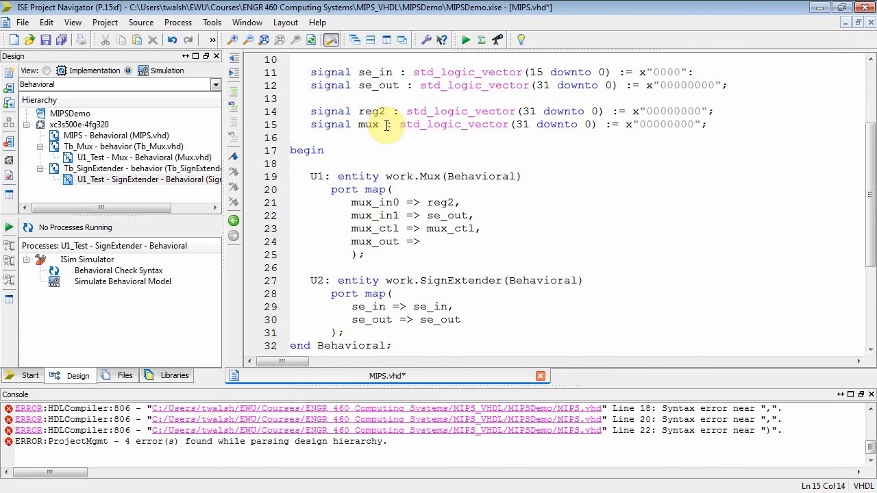
{"action": "type", "text": "_ctl : std_logic := '';"}
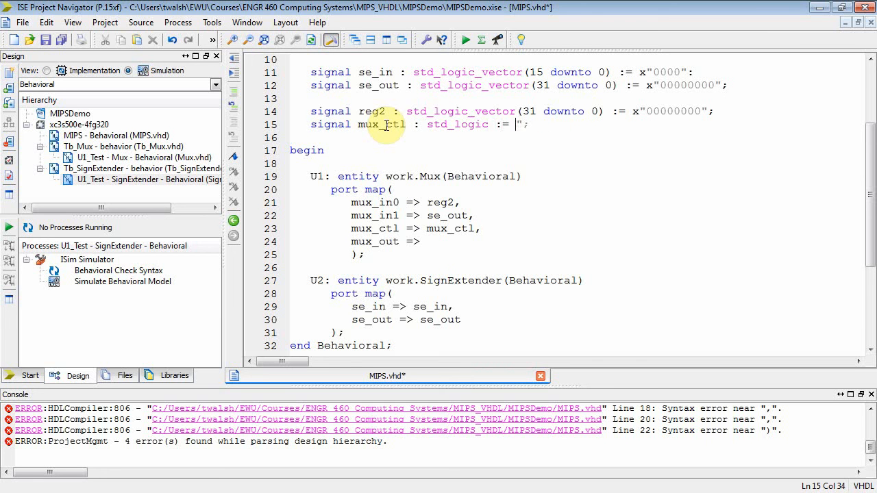
{"action": "type", "text": "'0'"}
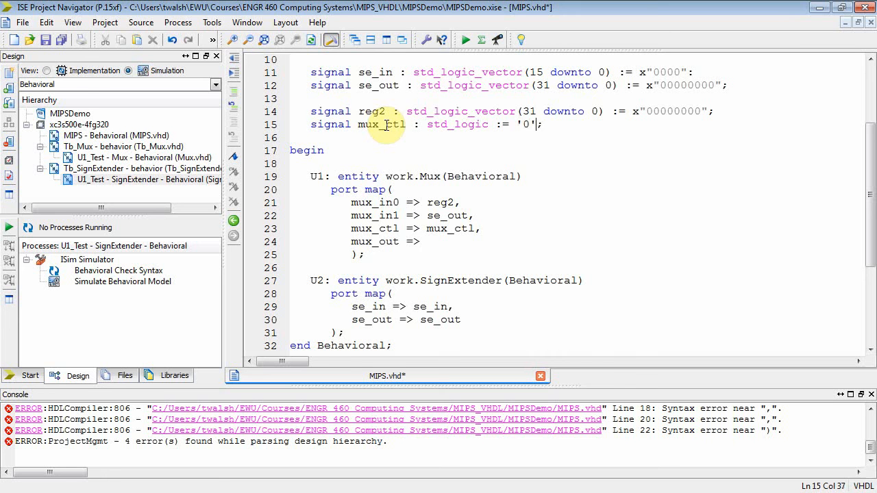
{"action": "mouse_move", "coordinate": [62, 39]}
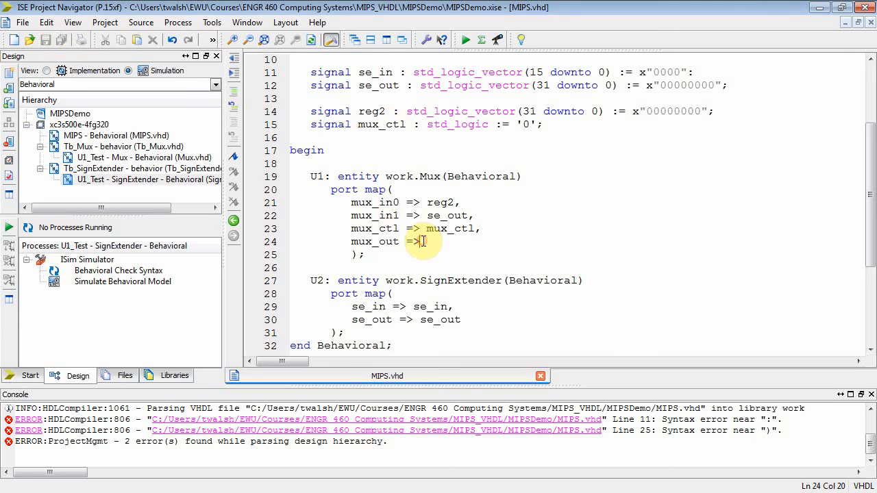
{"action": "type", "text": "mux_out"}
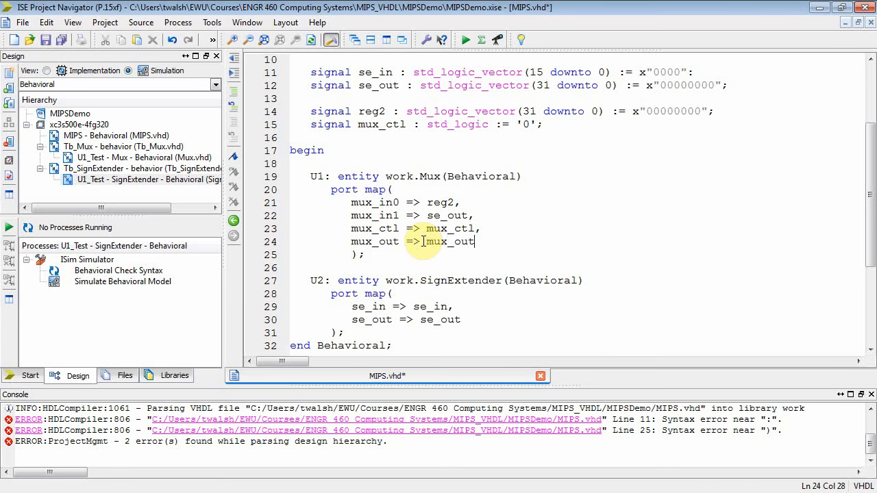
- Add a signal declaration for mux_out as std_logic_vector(31 downto 0)
{"action": "left_click", "coordinate": [322, 135]}
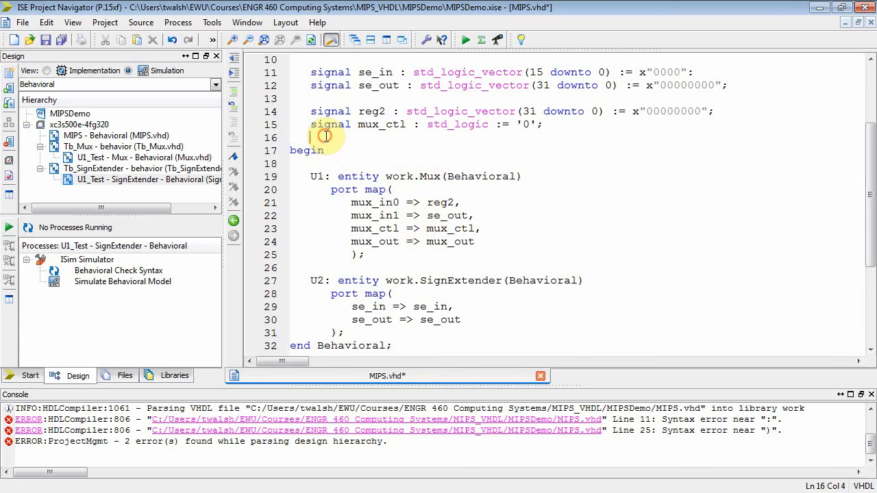
{"action": "type", "text": "signal"}
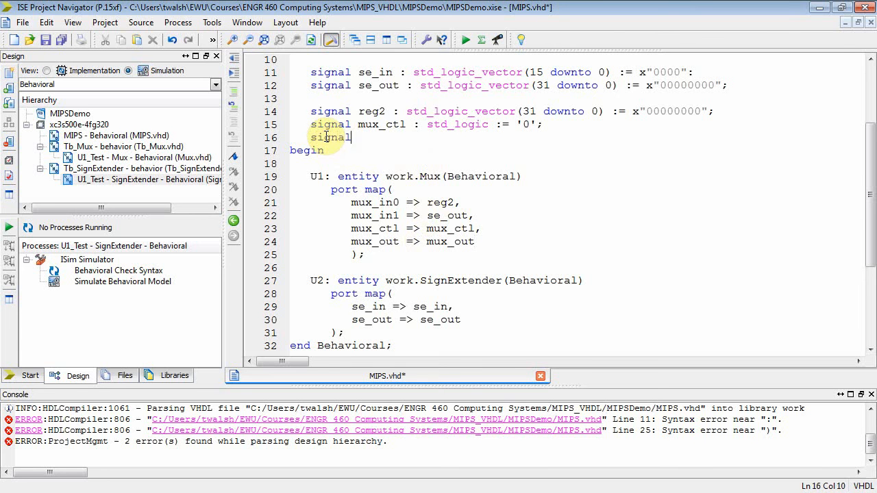
{"action": "type", "text": "mux_out : std_logic_vector(31 downto 0) := x\"00000000\";"}
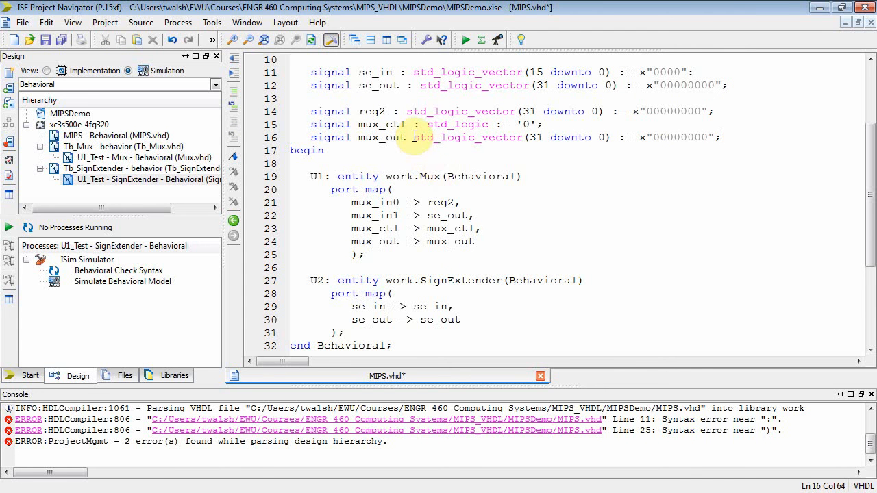
{"action": "left_click", "coordinate": [423, 137]}
{"action": "type", "text": " :"}
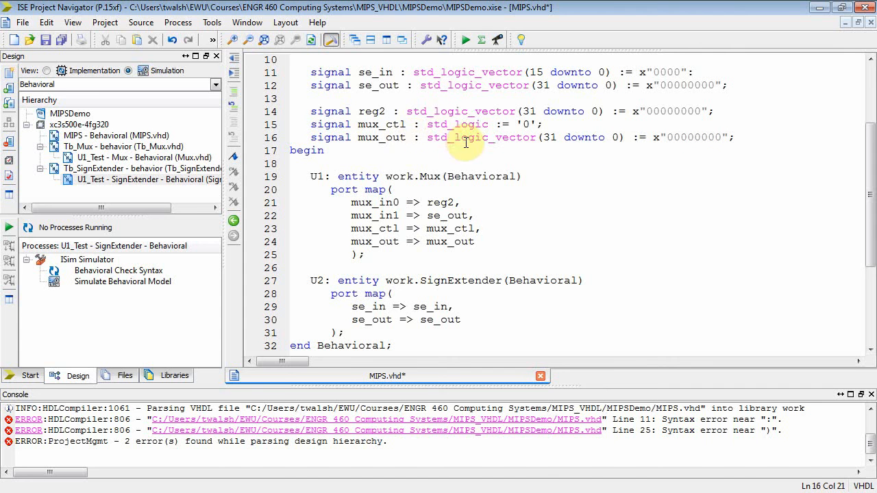
{"action": "left_click", "coordinate": [737, 137]}
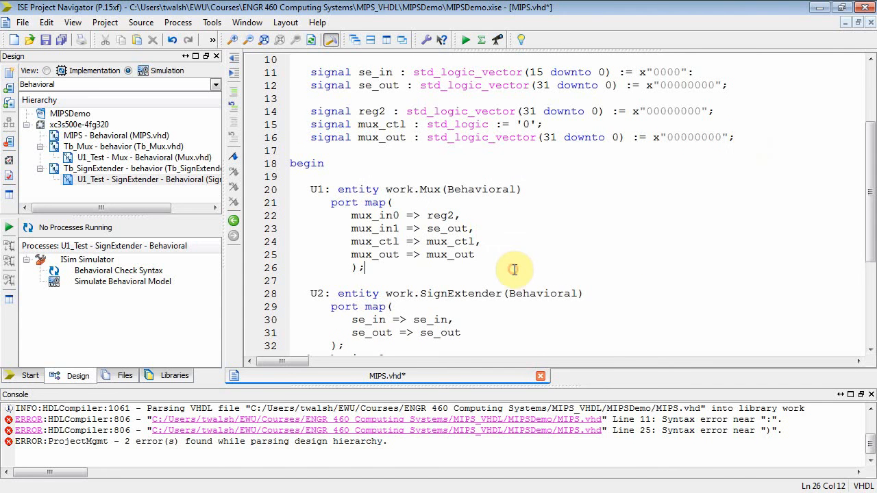
- Save all files and fix the missing semicolon on the se_in declaration so MIPS.vhd parses
{"action": "left_click", "coordinate": [62, 40]}
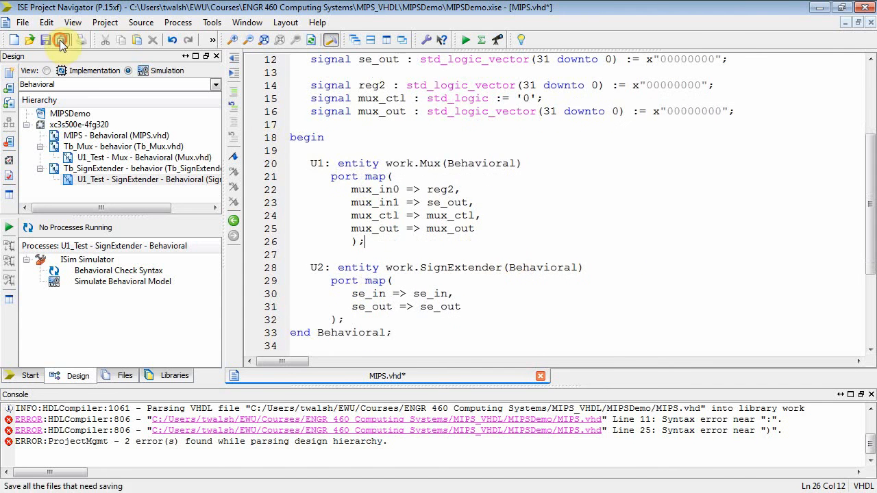
{"action": "left_click", "coordinate": [61, 40]}
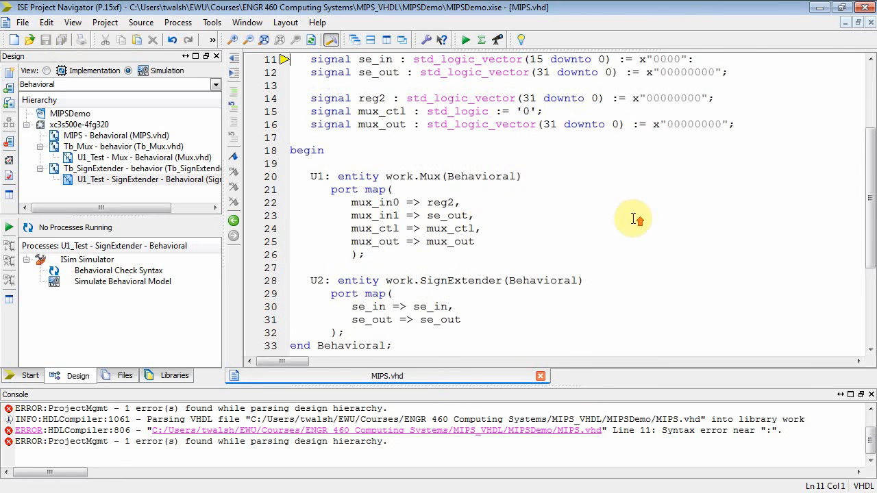
{"action": "scroll", "scroll_direction": "up", "scroll_amount": 3}
{"action": "type", "text": ";"}
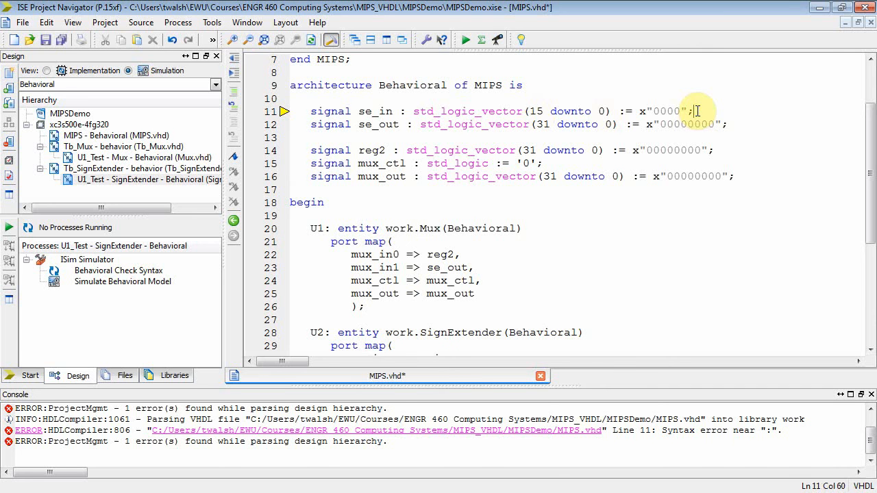
{"action": "left_click", "coordinate": [60, 40]}
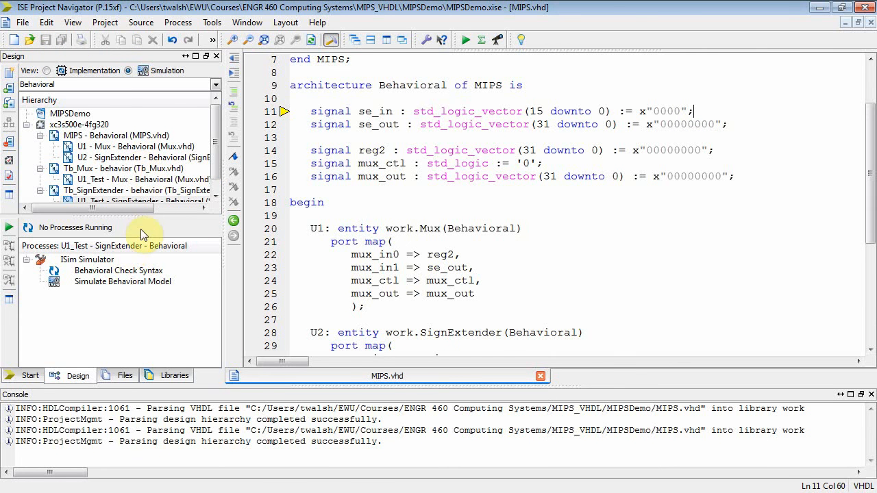
- Select MIPS in the hierarchy and review its source after the reparse
{"action": "left_click", "coordinate": [94, 145]}
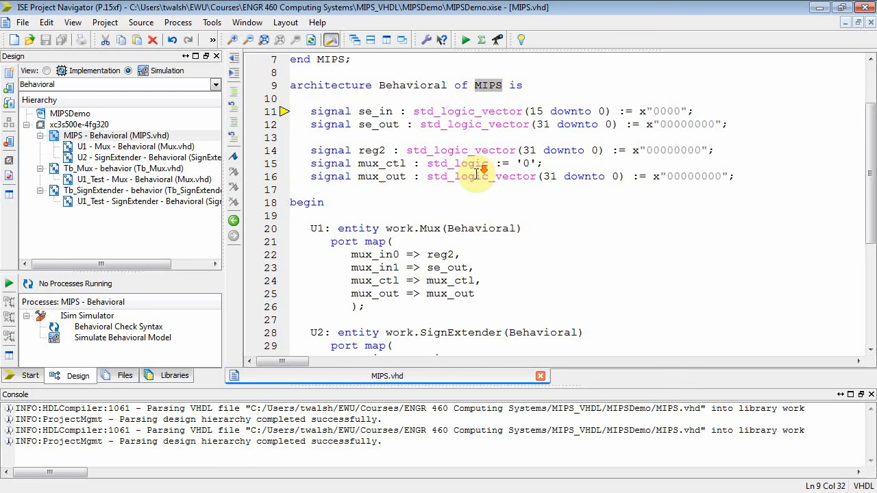
{"action": "scroll", "scroll_direction": "down", "scroll_amount": 3}
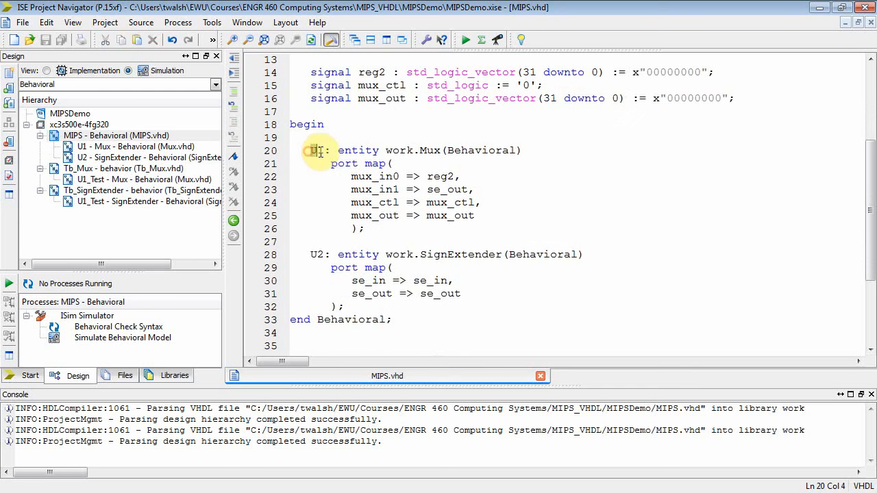
{"action": "left_click", "coordinate": [318, 254]}
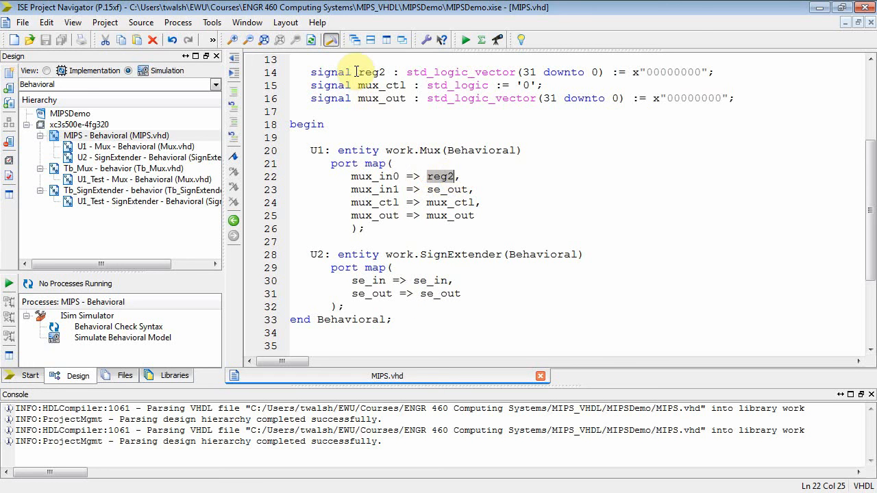
{"action": "scroll", "scroll_direction": "up", "scroll_amount": 3}
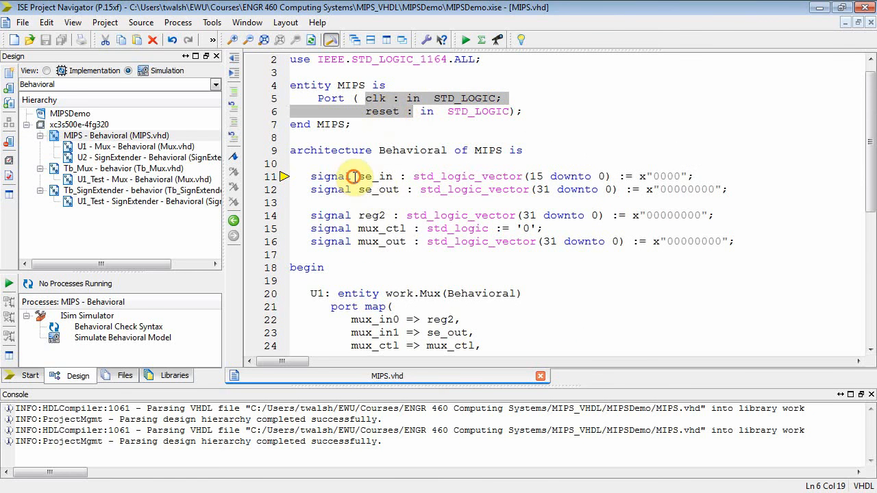
{"action": "scroll", "scroll_direction": "down", "scroll_amount": 3}
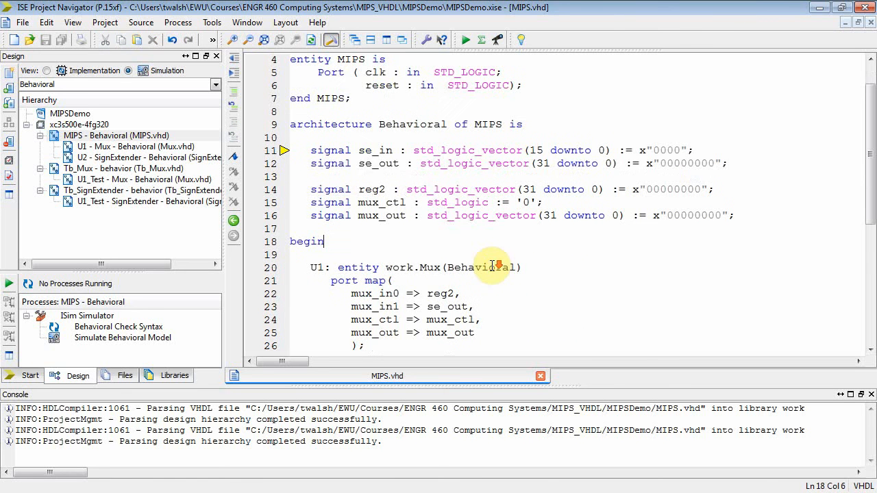
{"action": "mouse_move", "coordinate": [416, 208]}
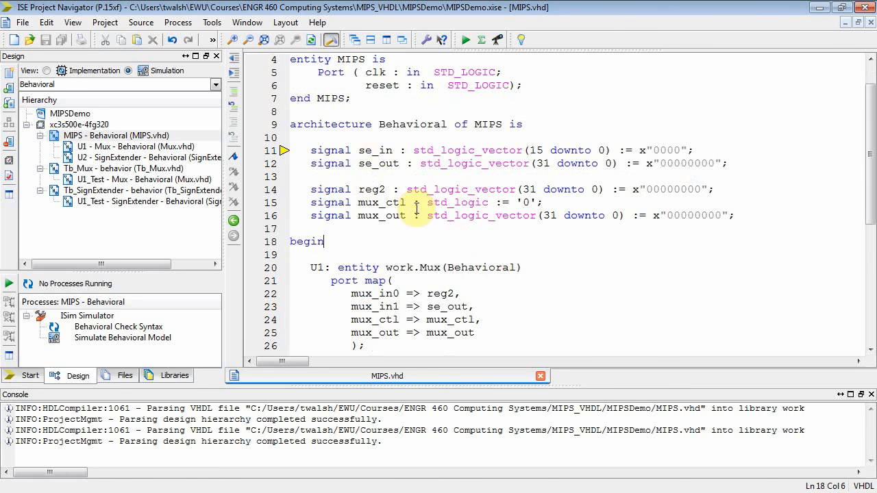
{"action": "mouse_move", "coordinate": [449, 245]}
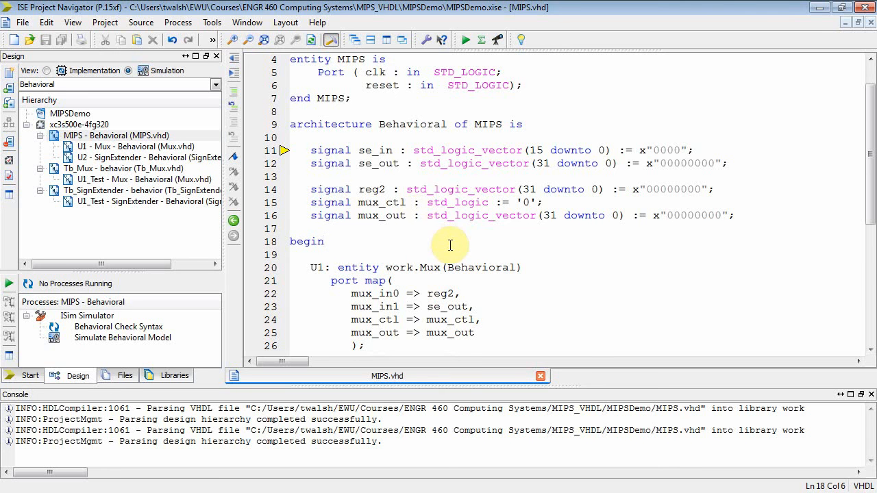
{"action": "scroll", "scroll_direction": "down", "scroll_amount": 3}
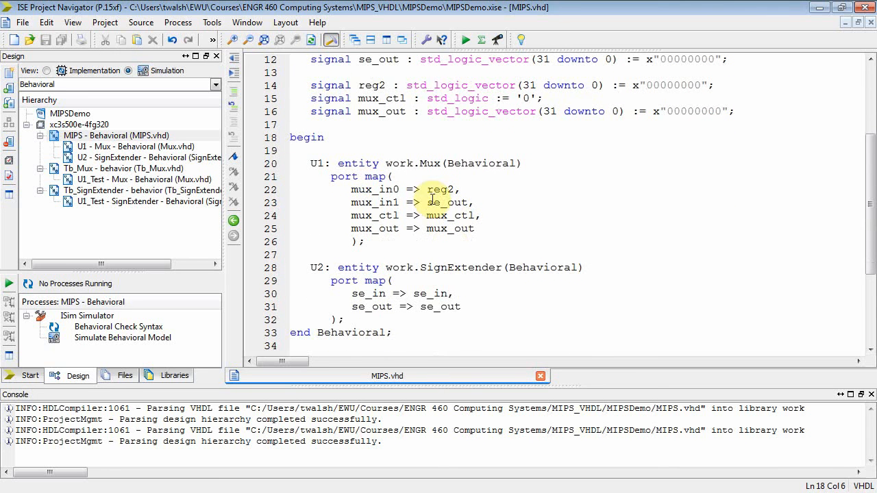
{"action": "mouse_move", "coordinate": [122, 50]}
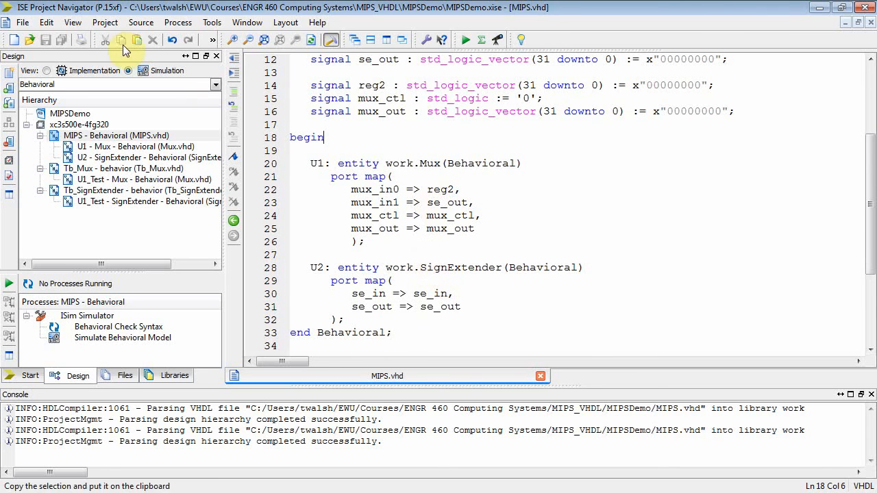
- Browse the hierarchy confirming U1 Mux and U2 SignExtender under MIPS, beside Tb_Mux and Tb_SignExtender
{"action": "left_click", "coordinate": [116, 136]}
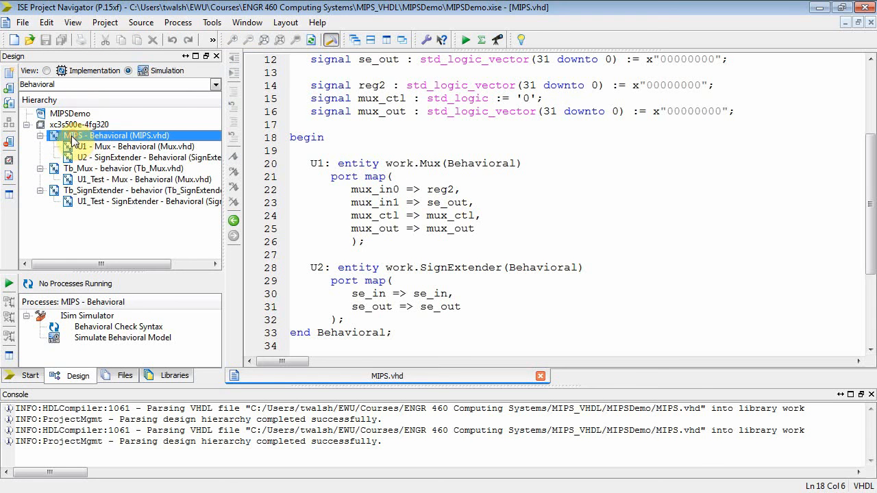
{"action": "left_click", "coordinate": [137, 146]}
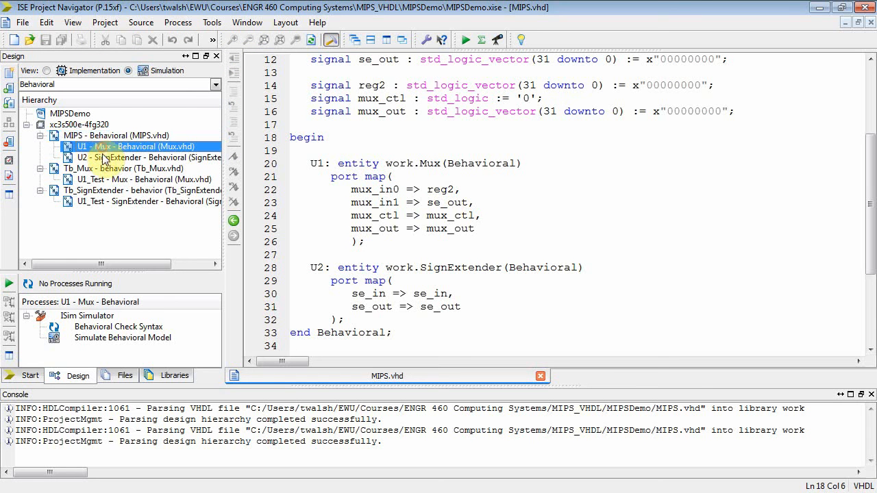
{"action": "left_click", "coordinate": [96, 136]}
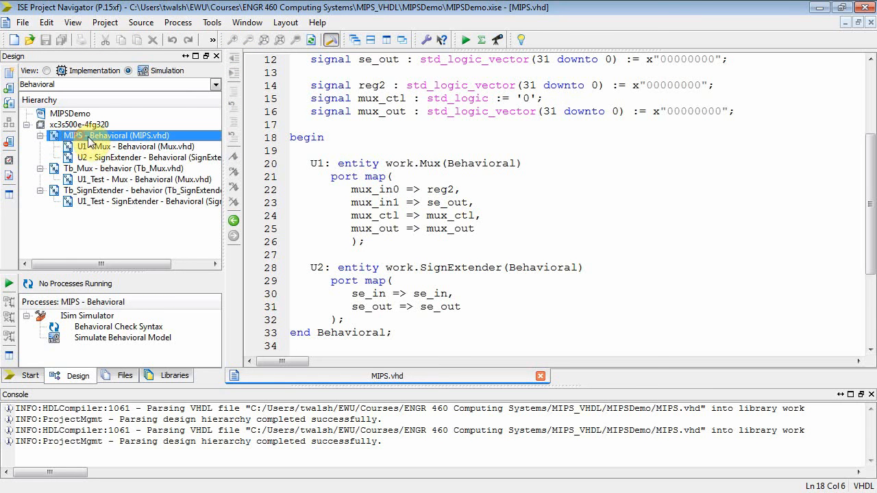
{"action": "left_click", "coordinate": [144, 156]}
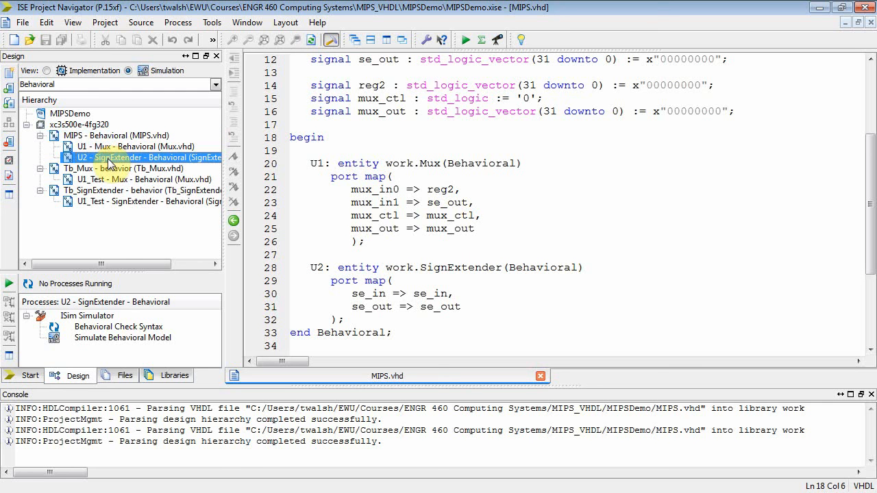
{"action": "left_click", "coordinate": [137, 179]}
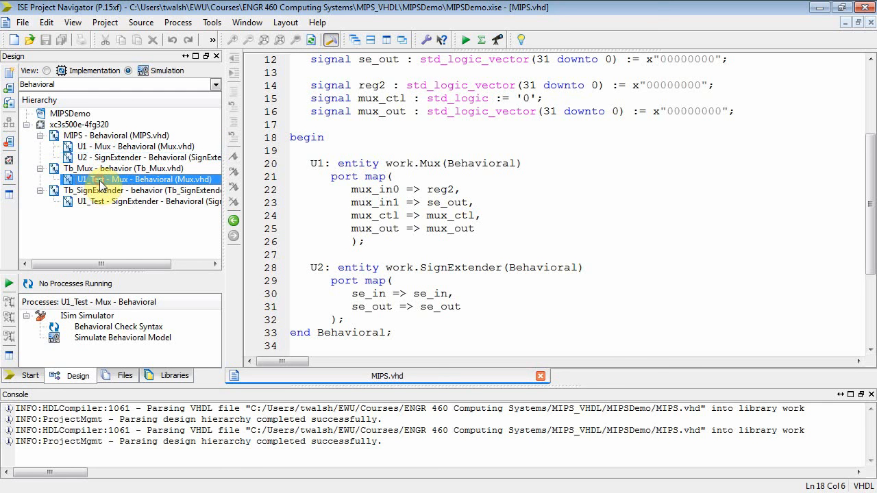
{"action": "left_click", "coordinate": [123, 169]}
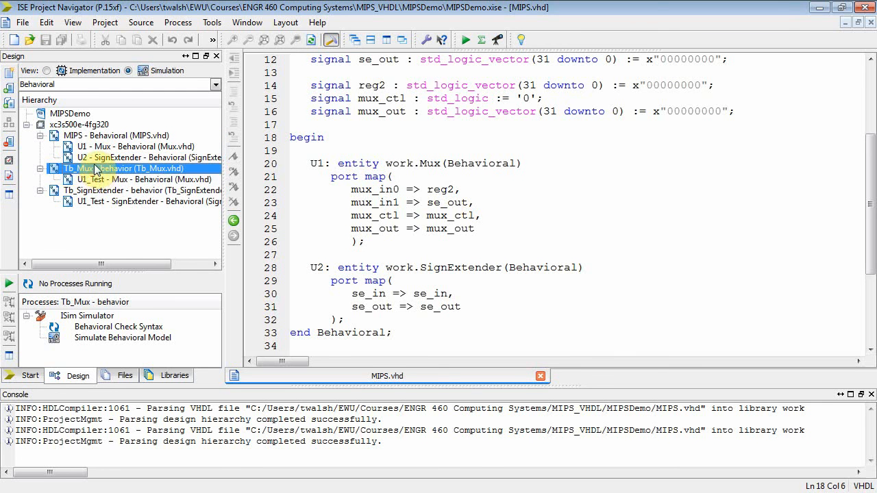
{"action": "left_click", "coordinate": [143, 190]}
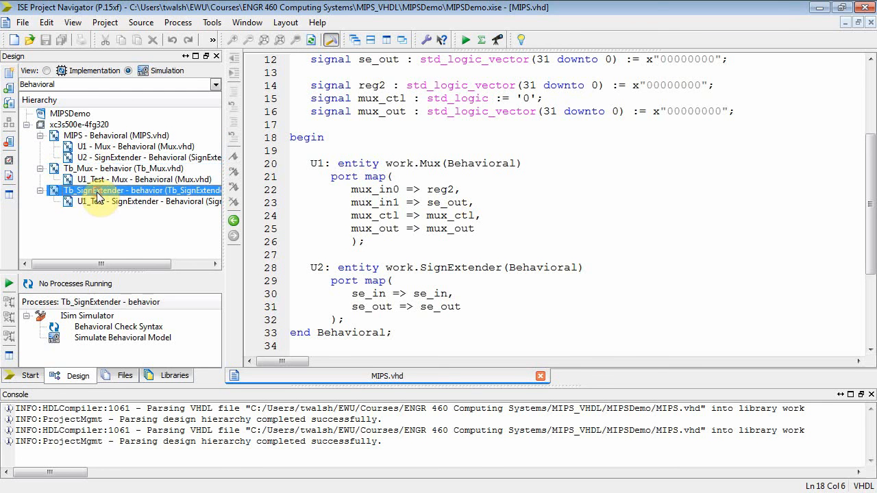
{"action": "left_click", "coordinate": [137, 158]}
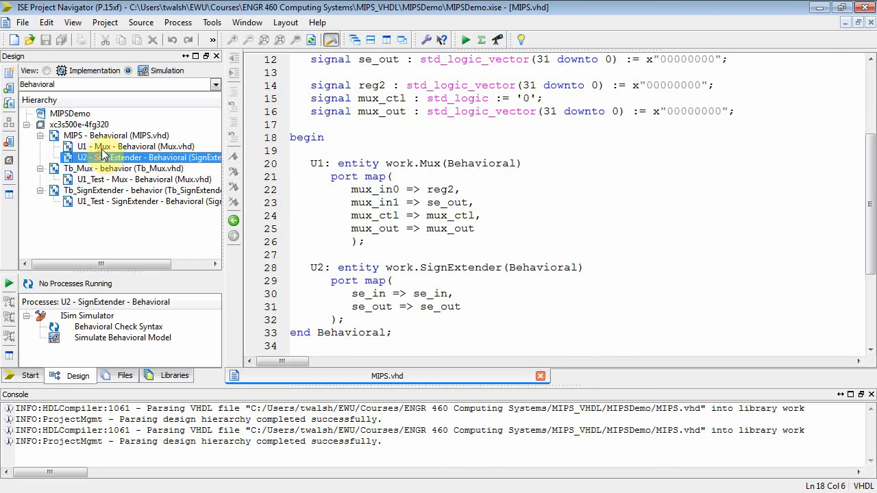
{"action": "left_click", "coordinate": [115, 135]}
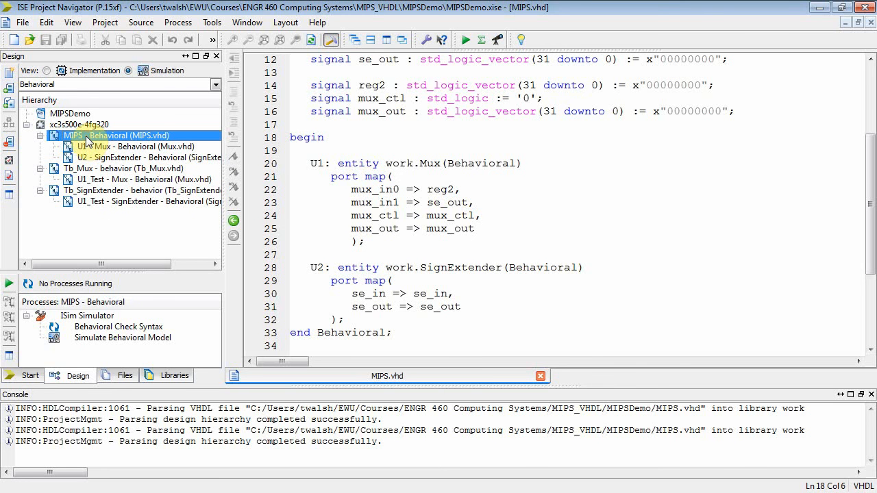
{"action": "left_click", "coordinate": [137, 147]}
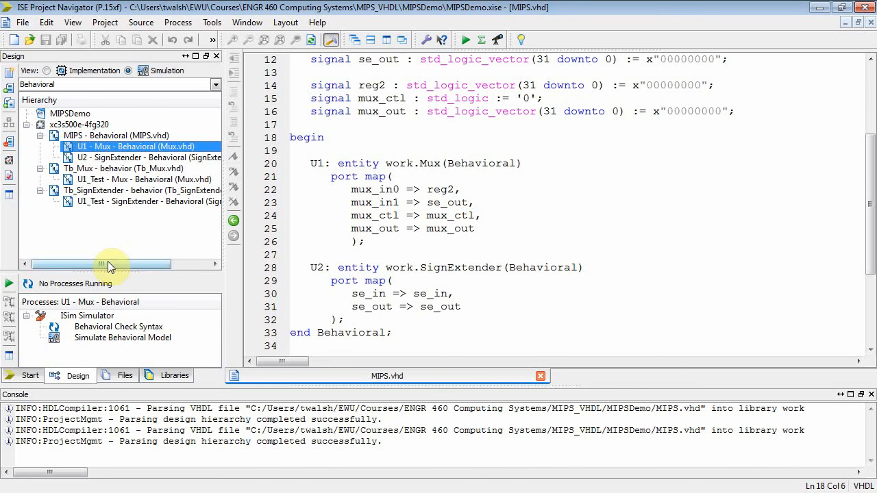
- Run Behavioral Check Syntax on the U1 Mux and U2 SignExtender instances, then select MIPS
{"action": "double_click", "coordinate": [118, 326]}
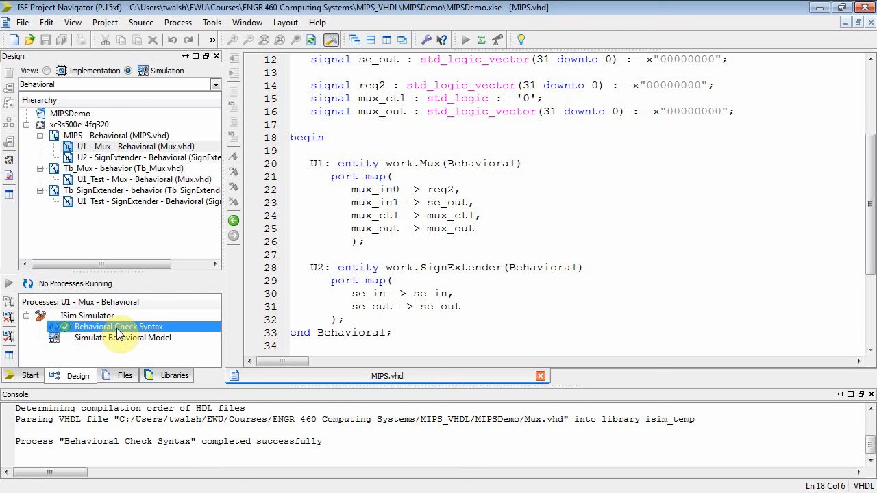
{"action": "left_click", "coordinate": [148, 156]}
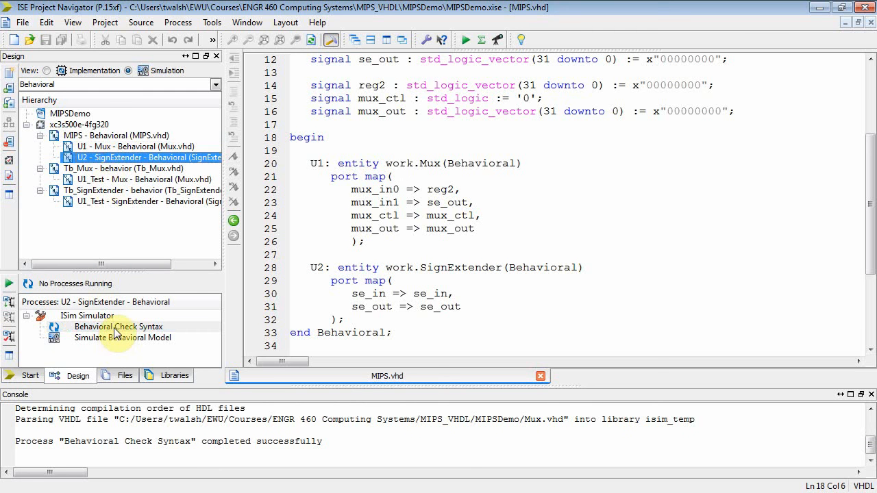
{"action": "double_click", "coordinate": [118, 326]}
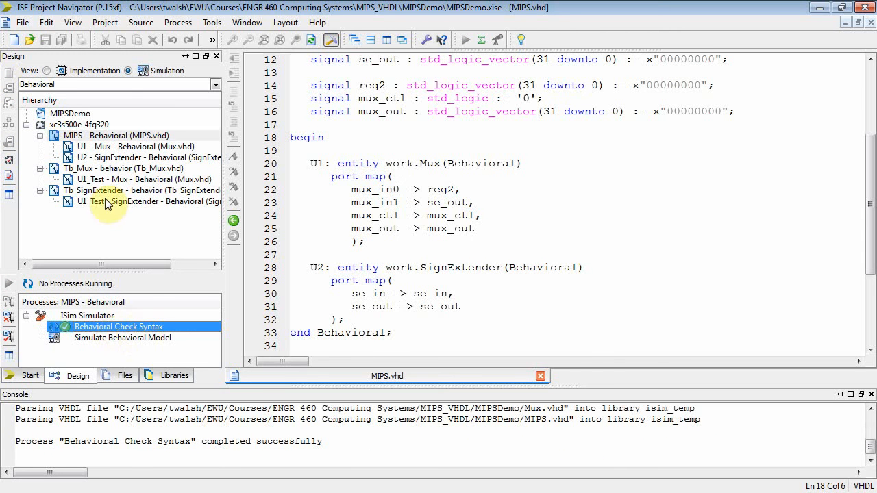
{"action": "left_click", "coordinate": [116, 136]}
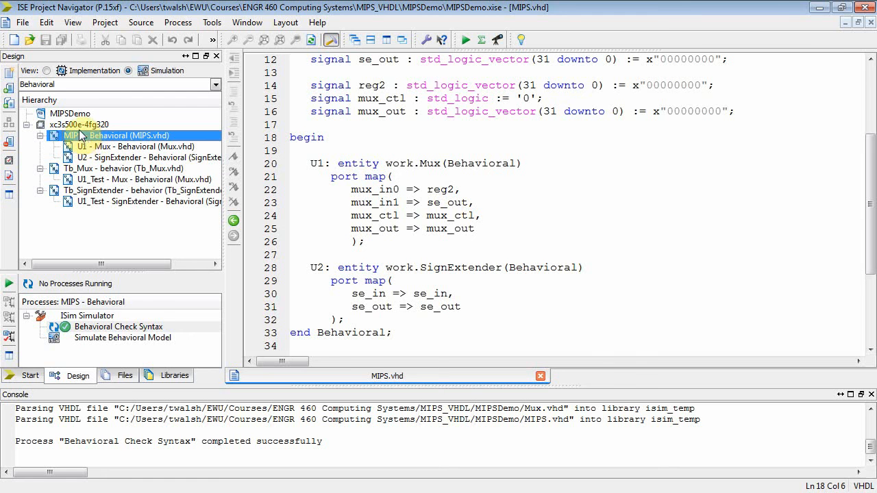
- Start a new source named Tb_Mips of type VHDL Test Bench
{"action": "left_click", "coordinate": [70, 112]}
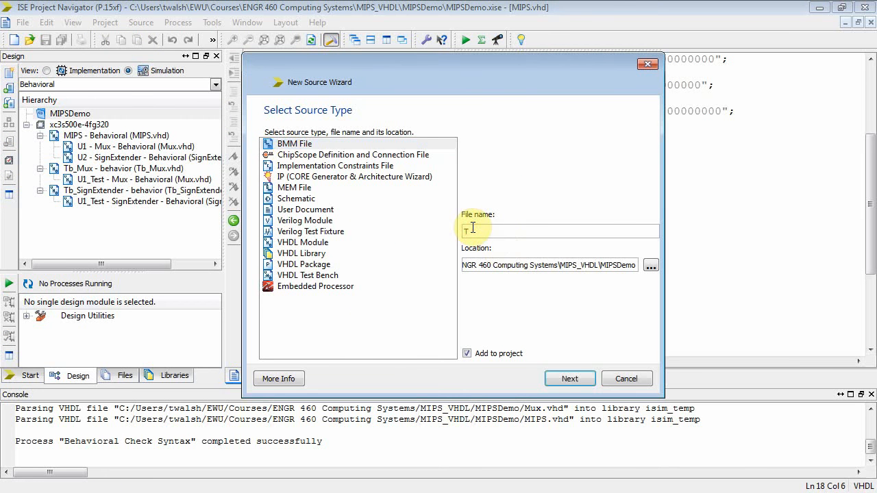
{"action": "type", "text": "b_Mips"}
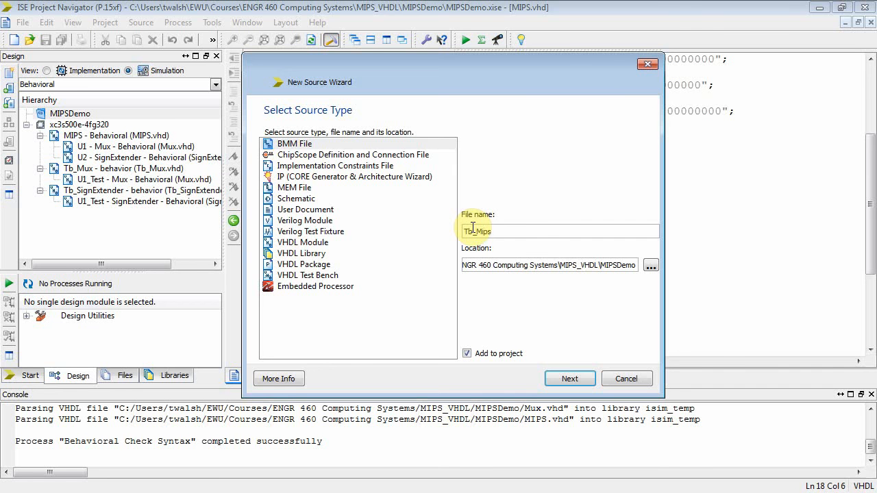
{"action": "left_click", "coordinate": [303, 241]}
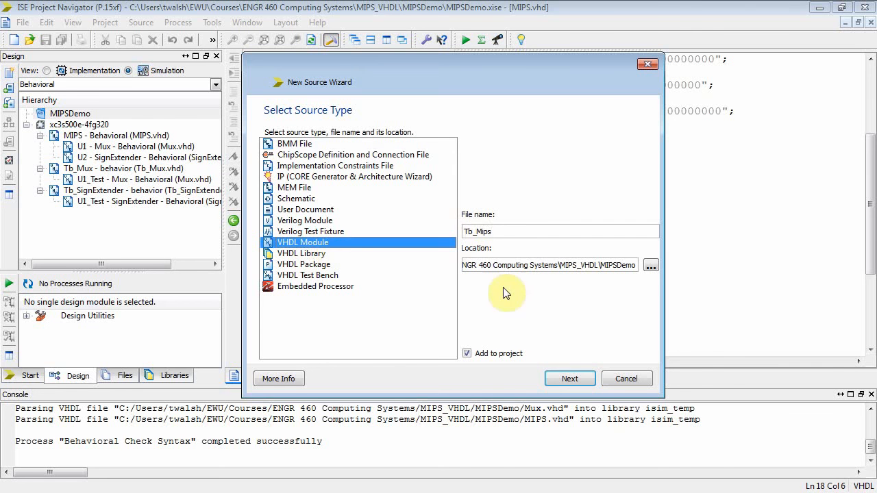
{"action": "mouse_move", "coordinate": [315, 281]}
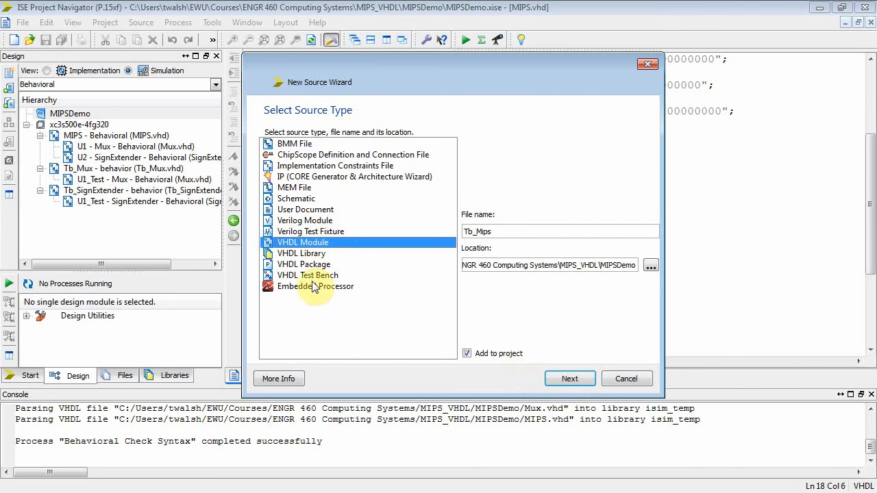
{"action": "left_click", "coordinate": [307, 274]}
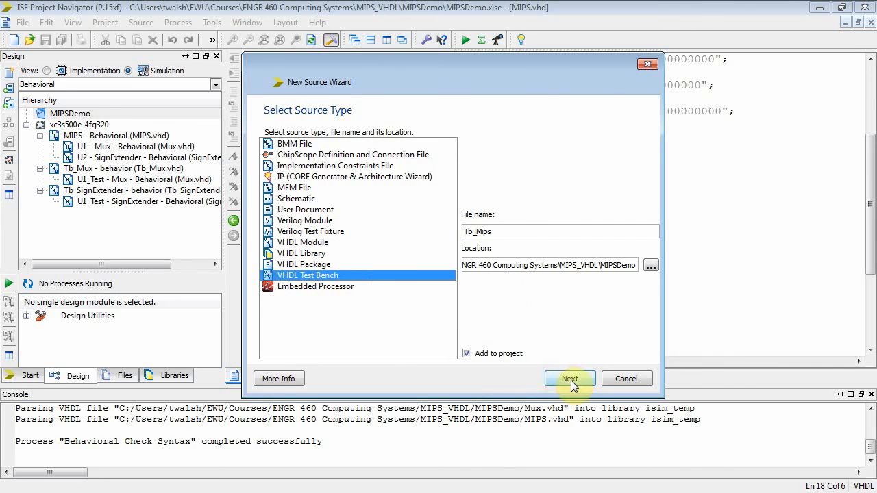
- Associate the Tb_Mips test bench with the MIPS design rather than SignExtender and proceed
{"action": "left_click", "coordinate": [570, 379]}
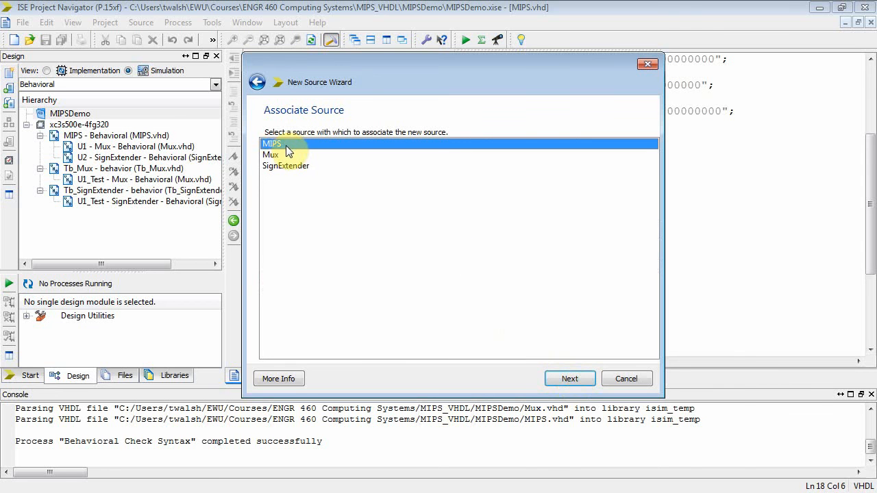
{"action": "left_click", "coordinate": [285, 166]}
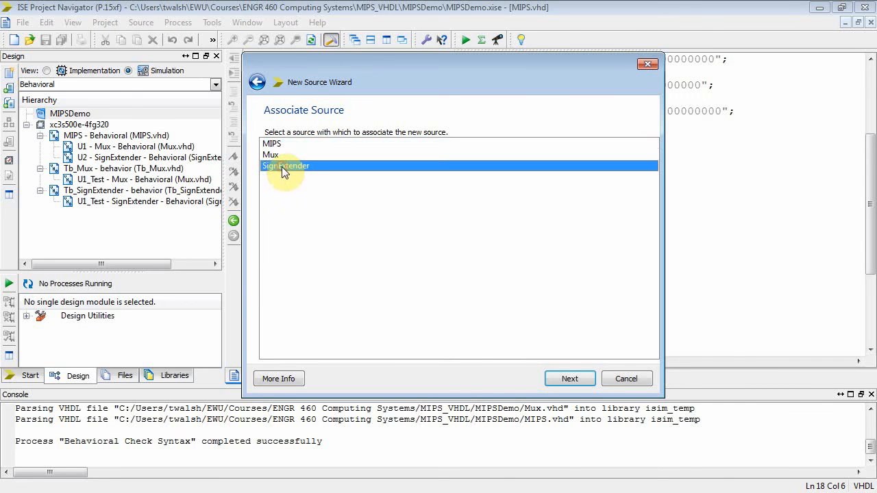
{"action": "left_click", "coordinate": [271, 144]}
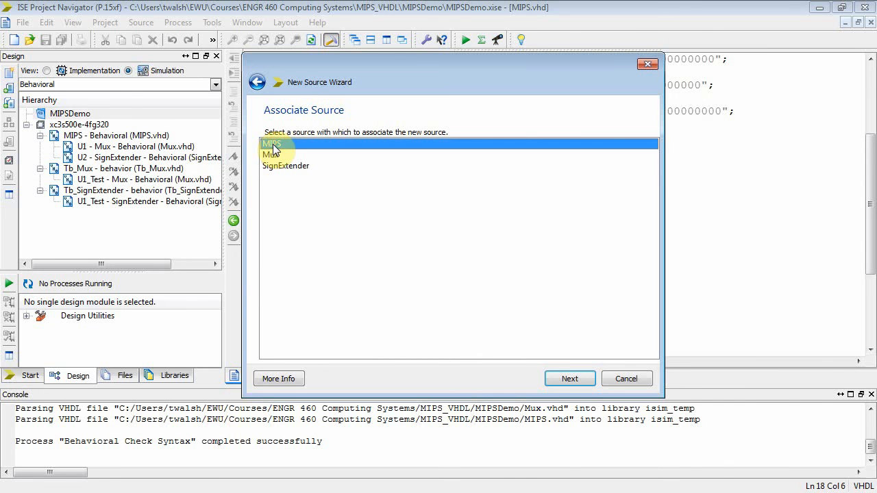
{"action": "mouse_move", "coordinate": [570, 378]}
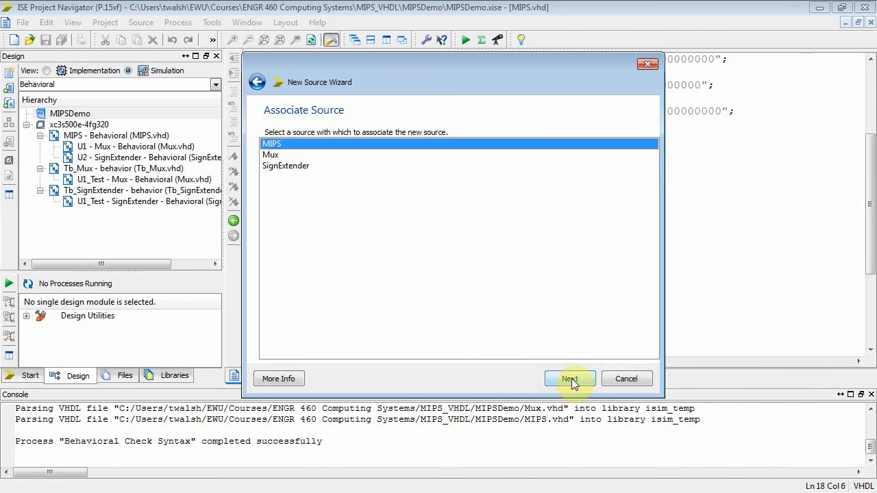
{"action": "left_click", "coordinate": [570, 378]}
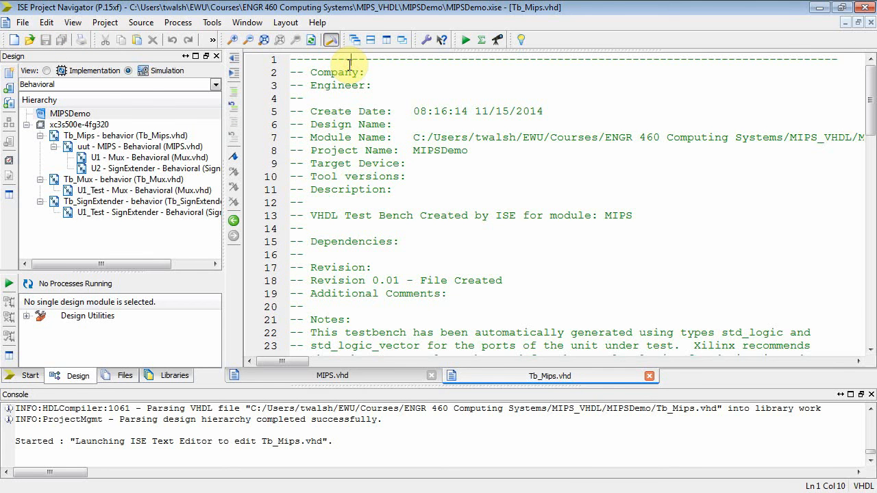
- Finish the wizard and remove the generated header comments from Tb_Mips.vhd
{"action": "scroll", "scroll_direction": "down", "scroll_amount": 3}
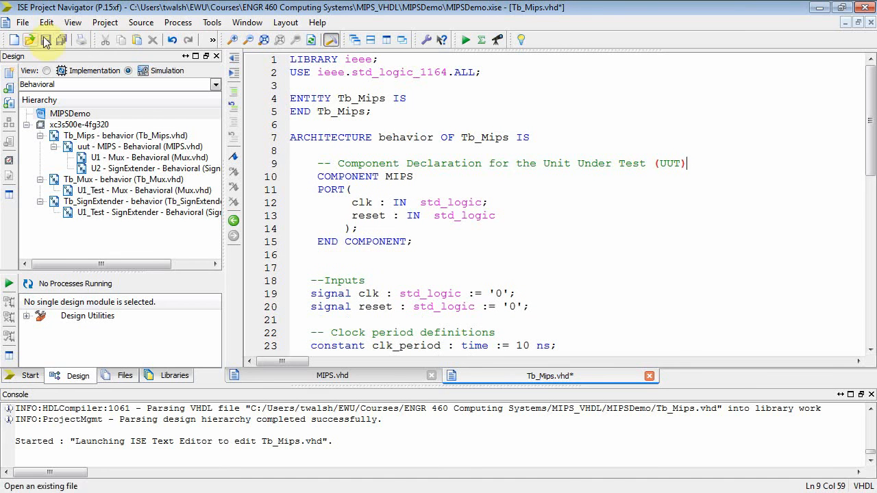
- Save Tb_Mips.vhd and review the hierarchy showing Tb_Mips wrapping uut MIPS with U1 and U2
{"action": "left_click", "coordinate": [44, 39]}
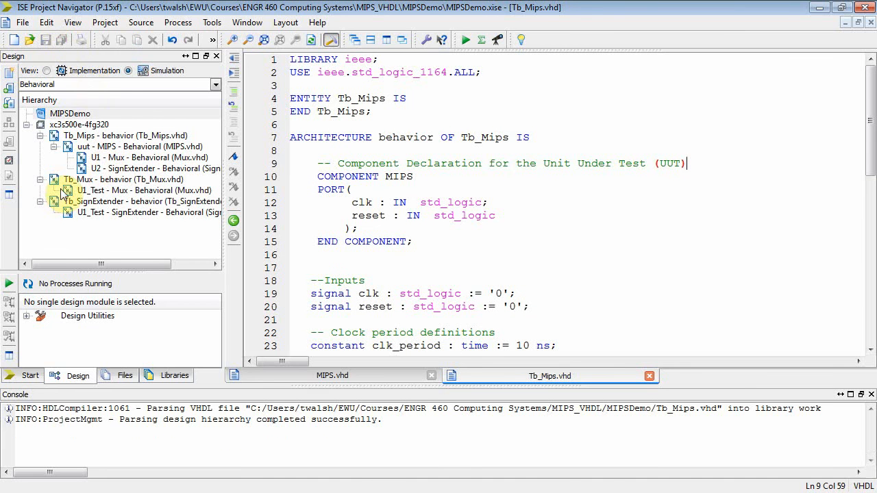
{"action": "left_click", "coordinate": [143, 189]}
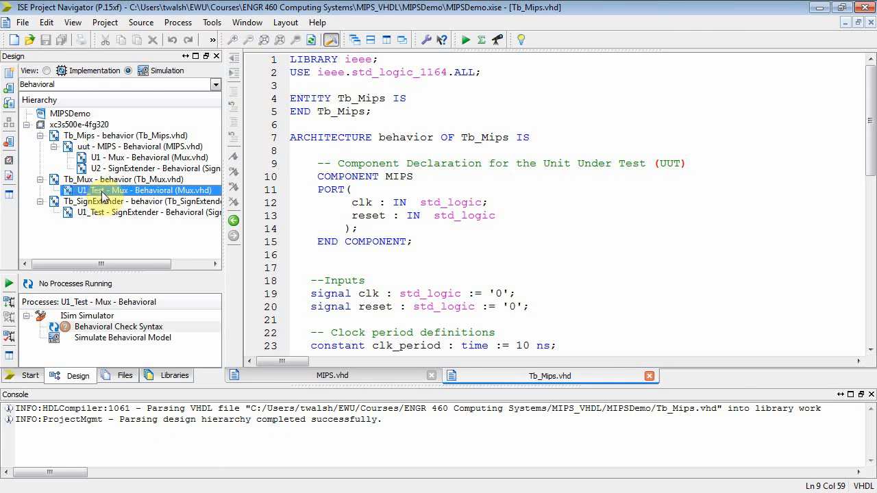
{"action": "left_click", "coordinate": [124, 178]}
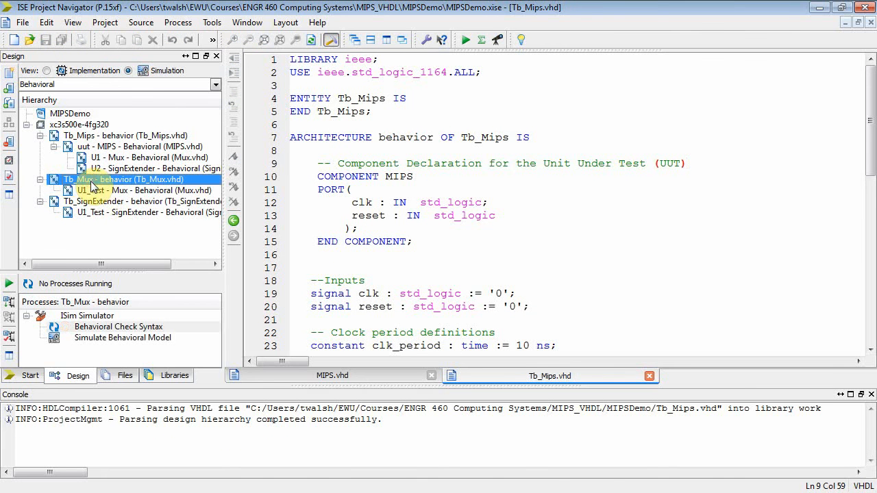
{"action": "left_click", "coordinate": [137, 211]}
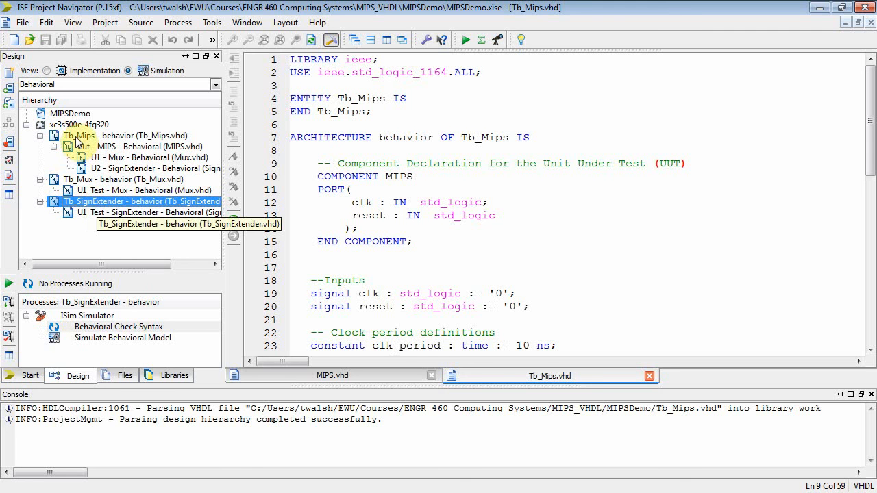
{"action": "left_click", "coordinate": [137, 145]}
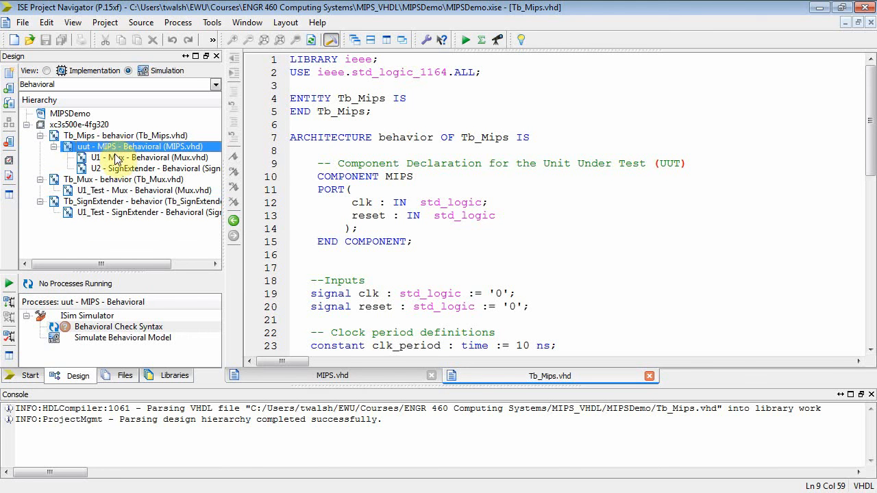
{"action": "left_click", "coordinate": [148, 168]}
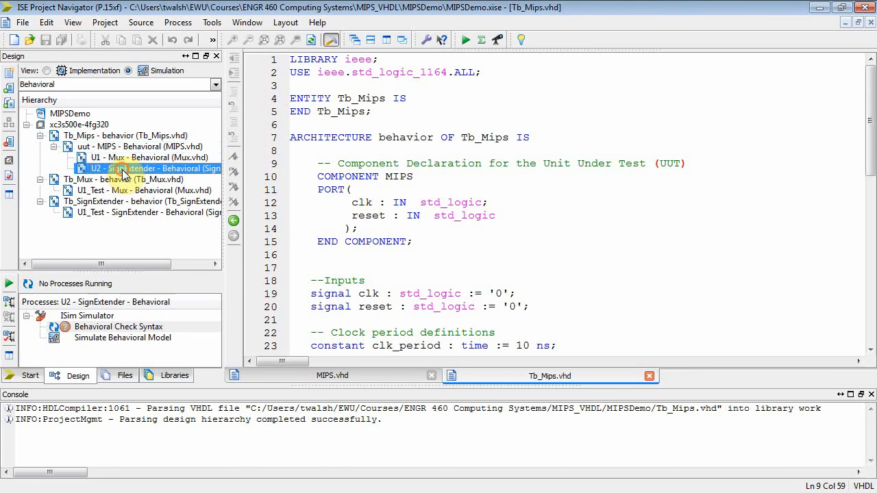
{"action": "left_click", "coordinate": [123, 135]}
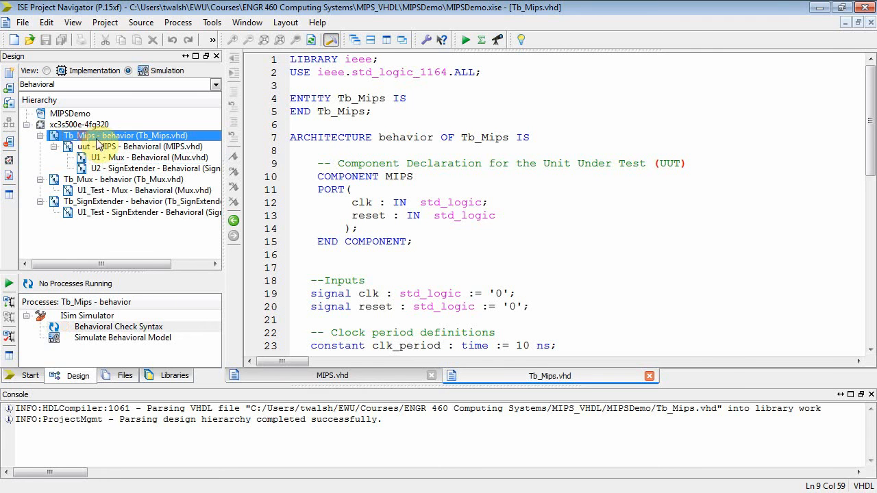
{"action": "mouse_move", "coordinate": [85, 146]}
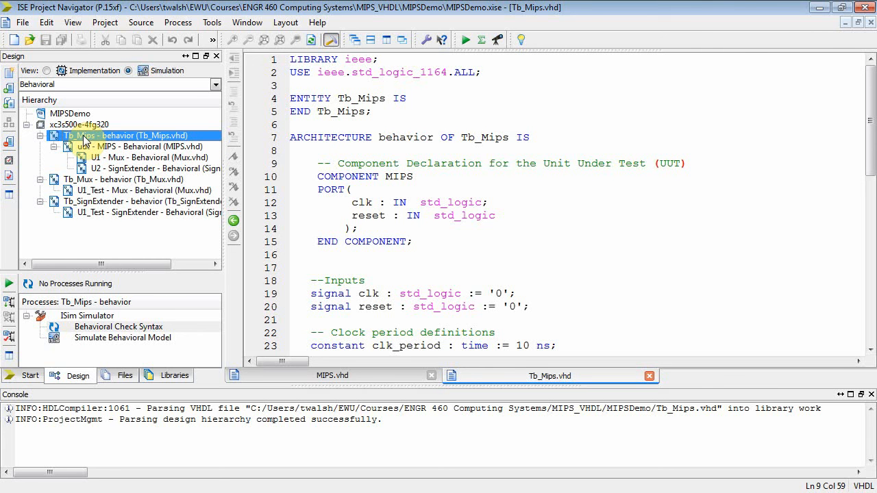
{"action": "mouse_move", "coordinate": [812, 126]}
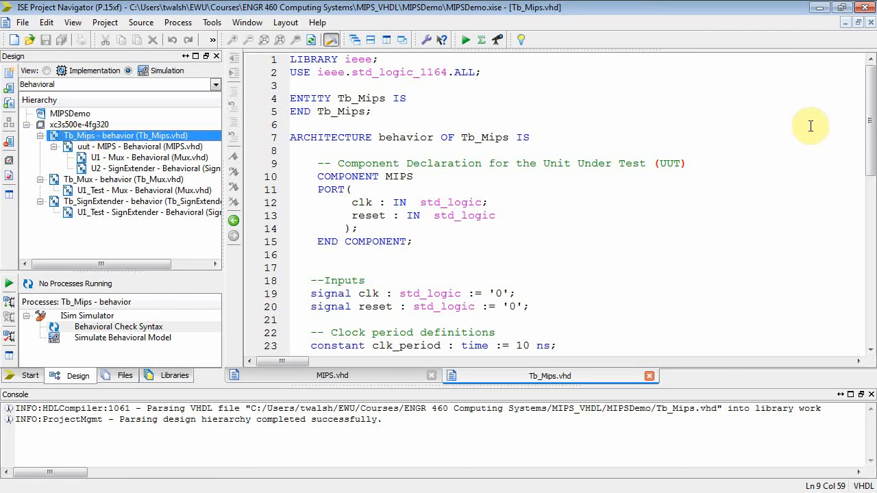